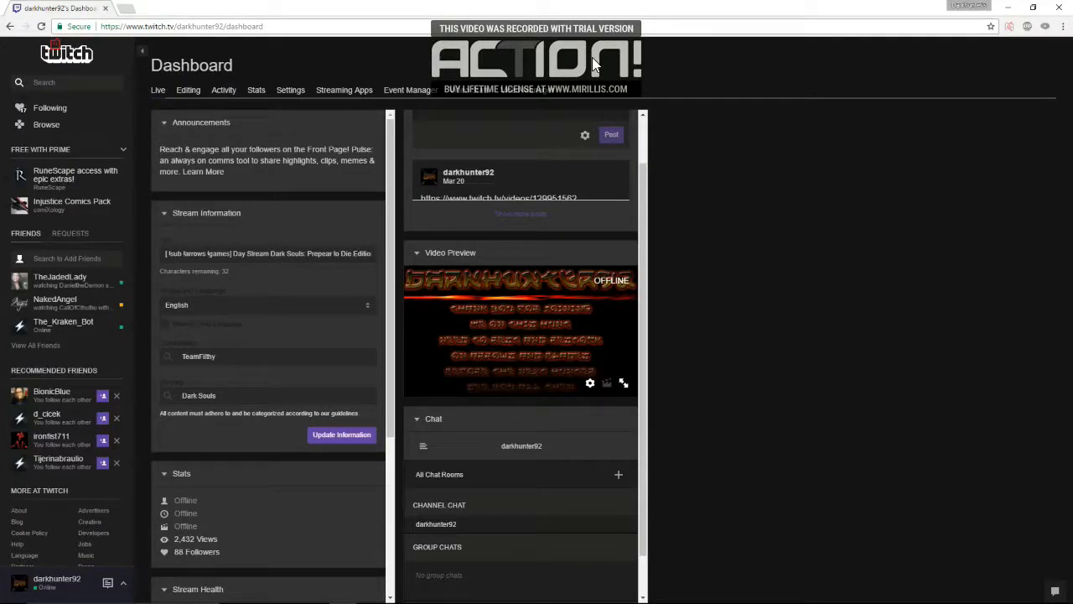
mouse_move(885, 206)
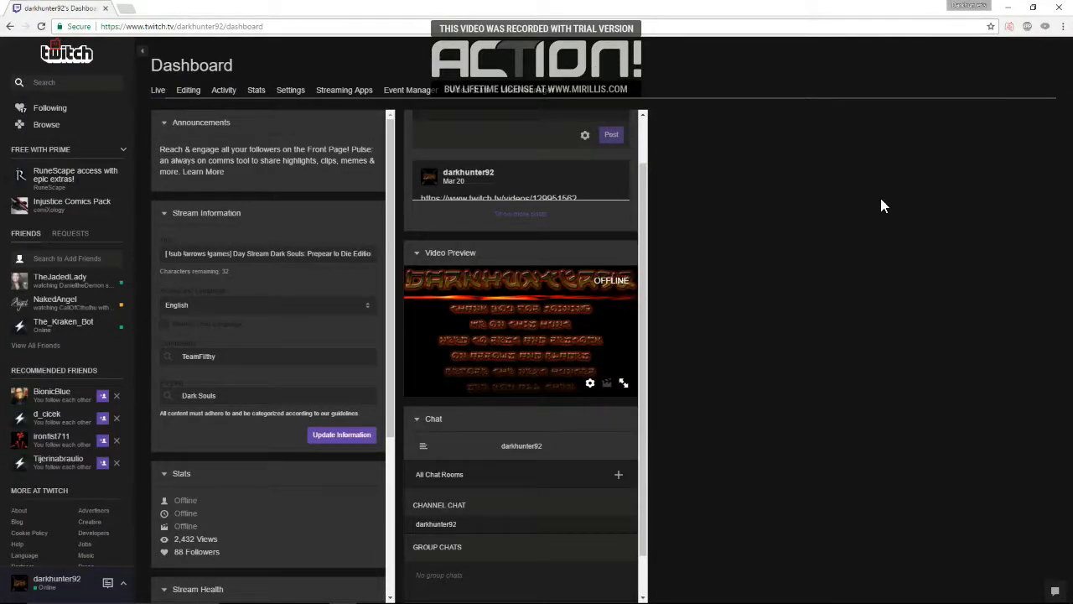
mouse_move(858, 205)
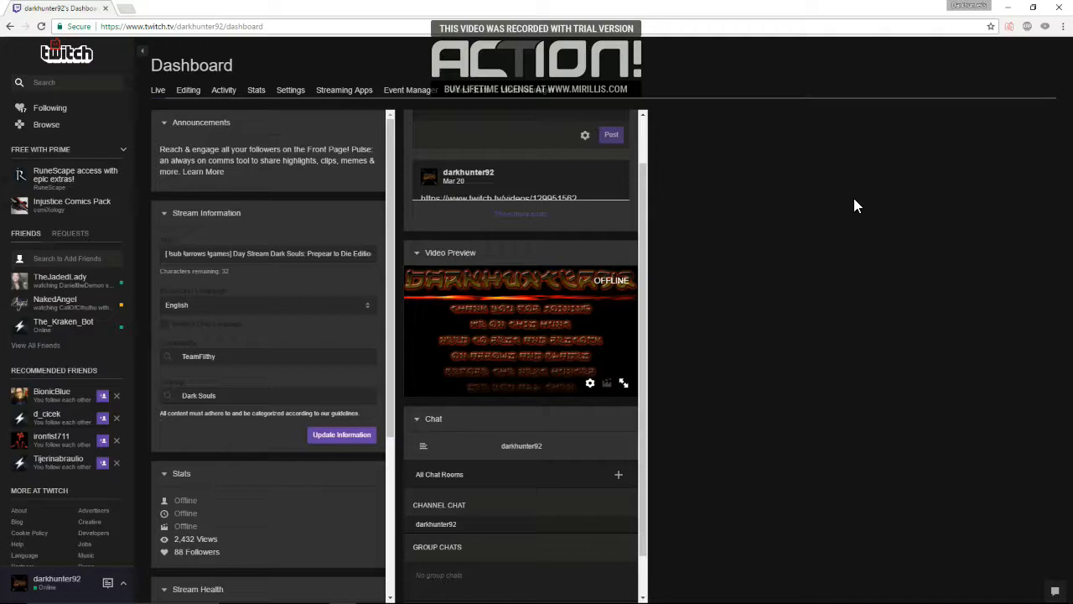
mouse_move(851, 207)
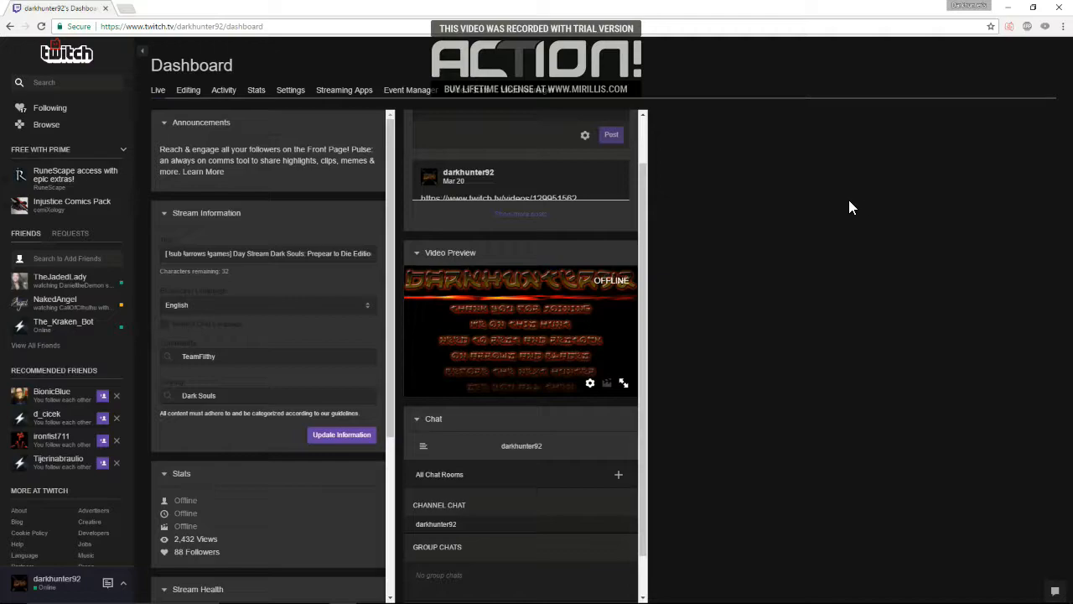
mouse_move(758, 204)
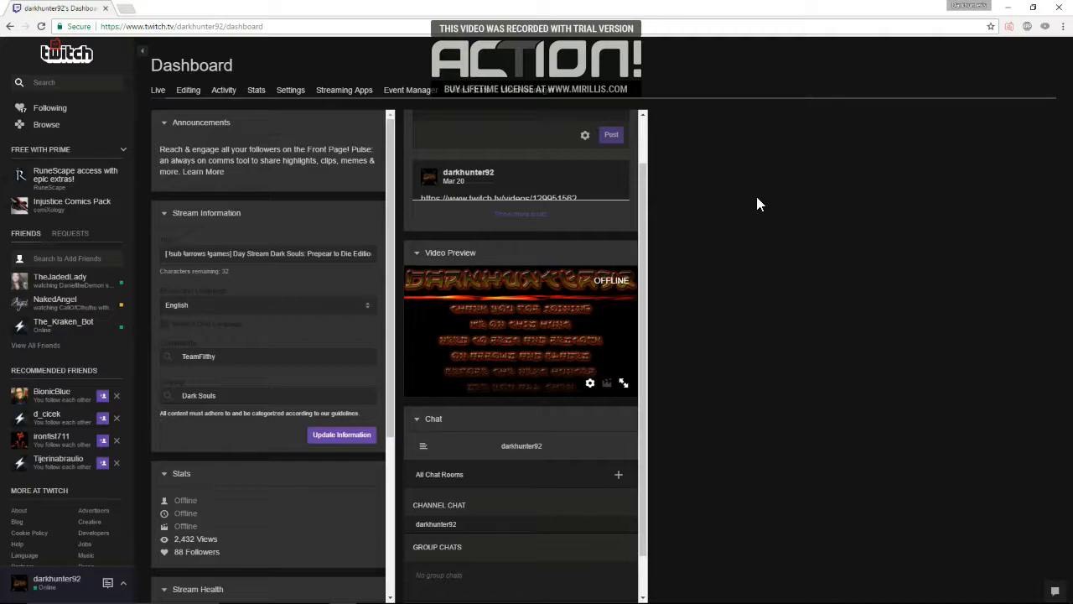
mouse_move(765, 203)
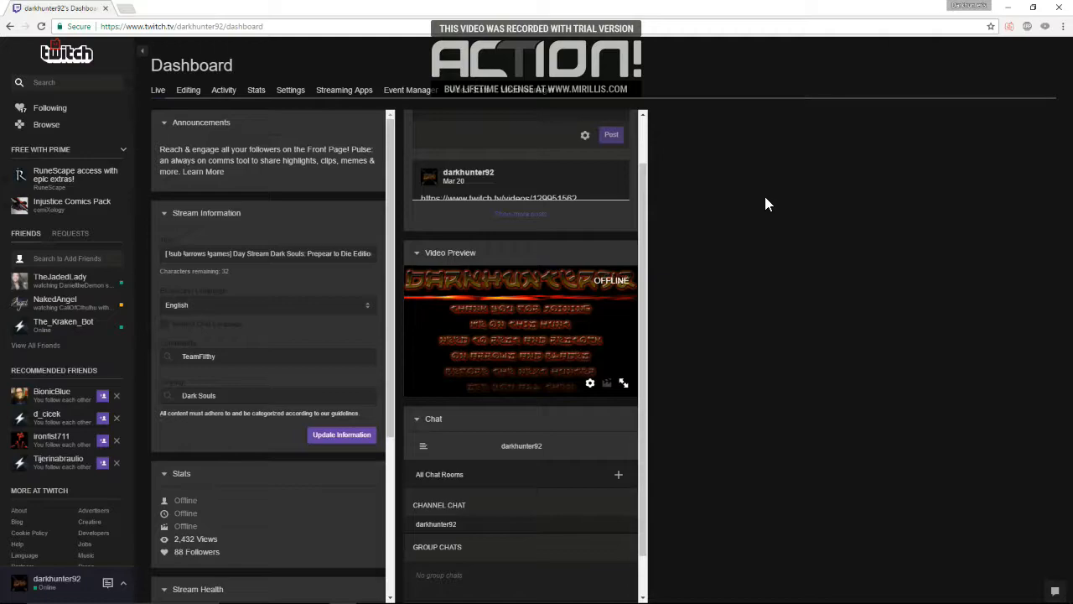
mouse_move(756, 203)
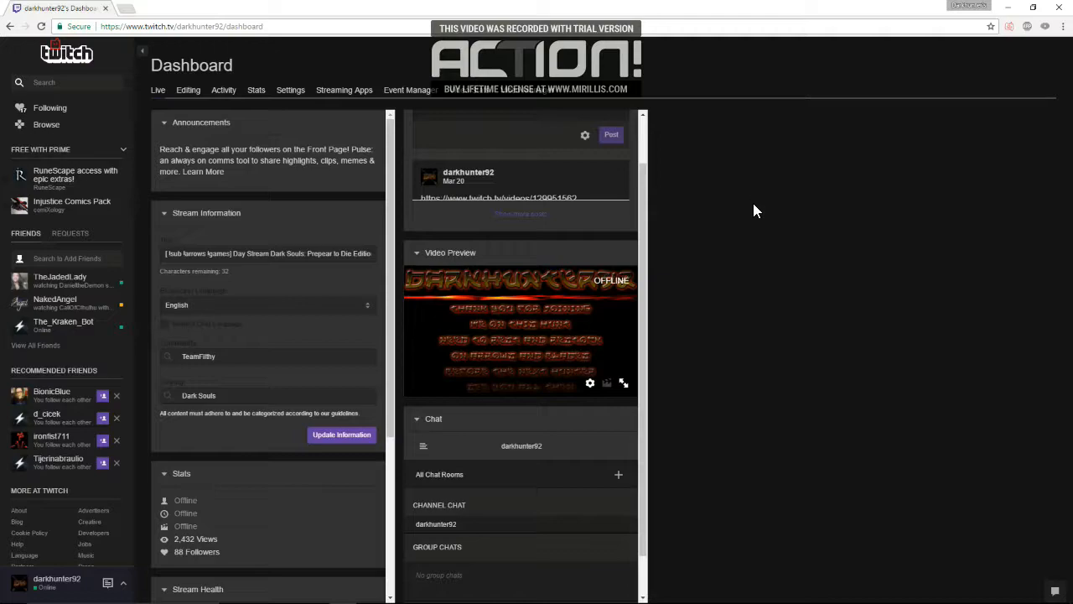
mouse_move(765, 220)
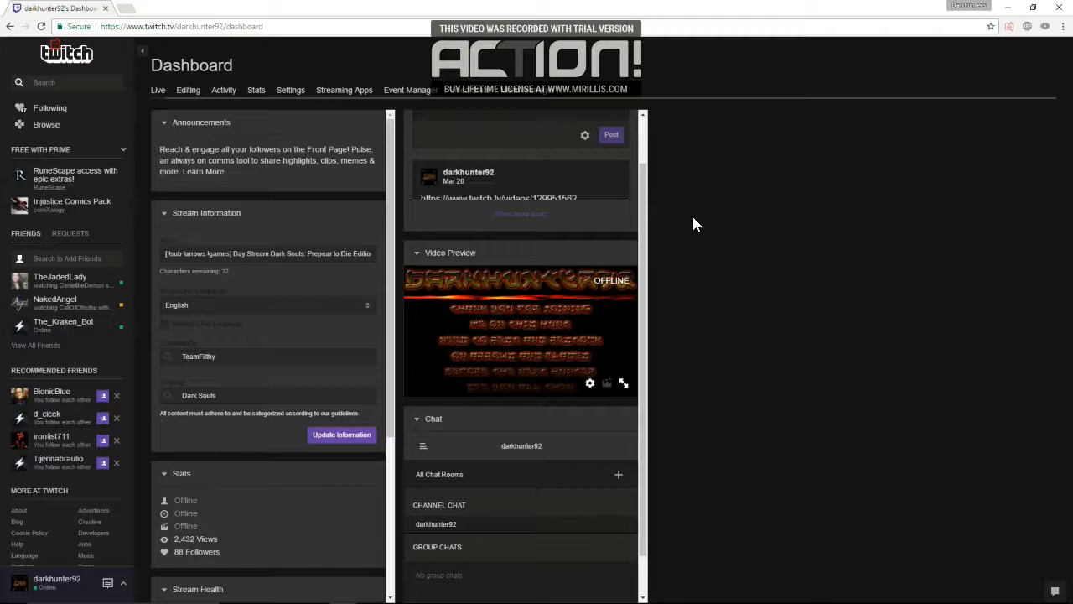
mouse_move(704, 205)
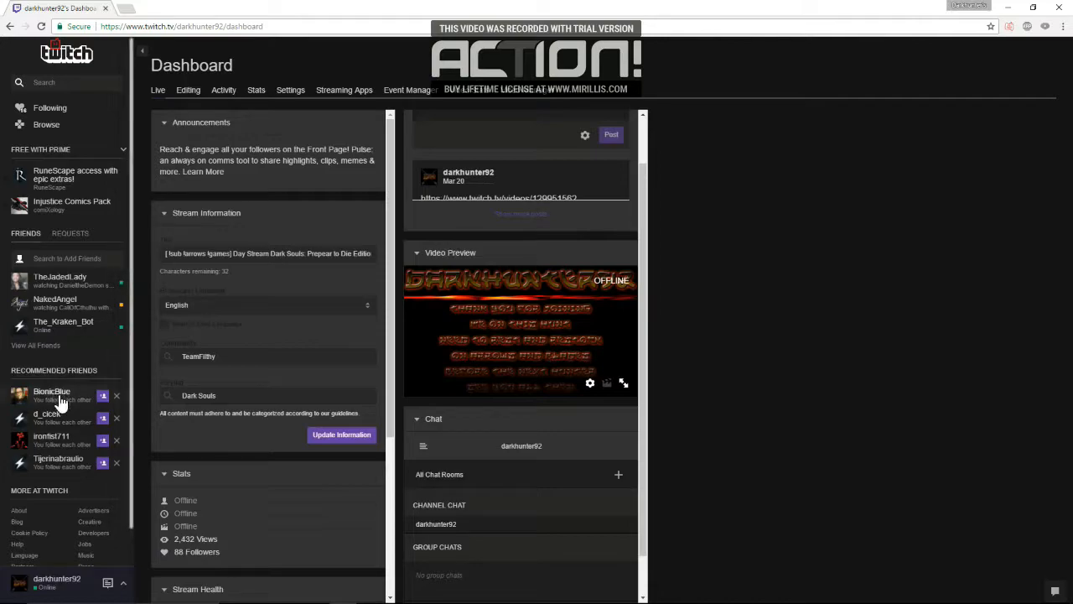
mouse_move(149, 345)
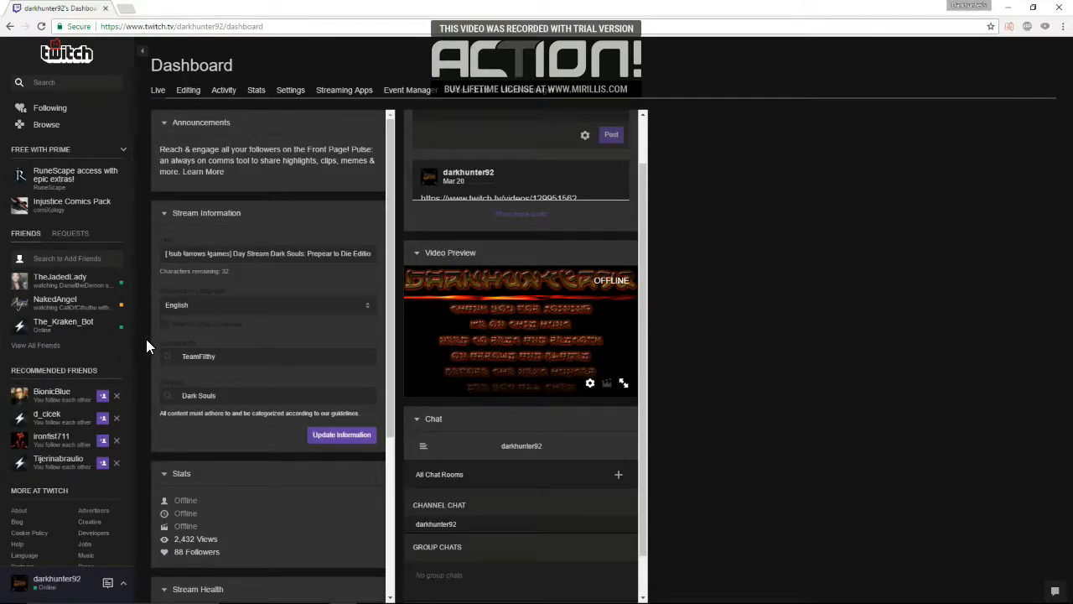
mouse_move(147, 349)
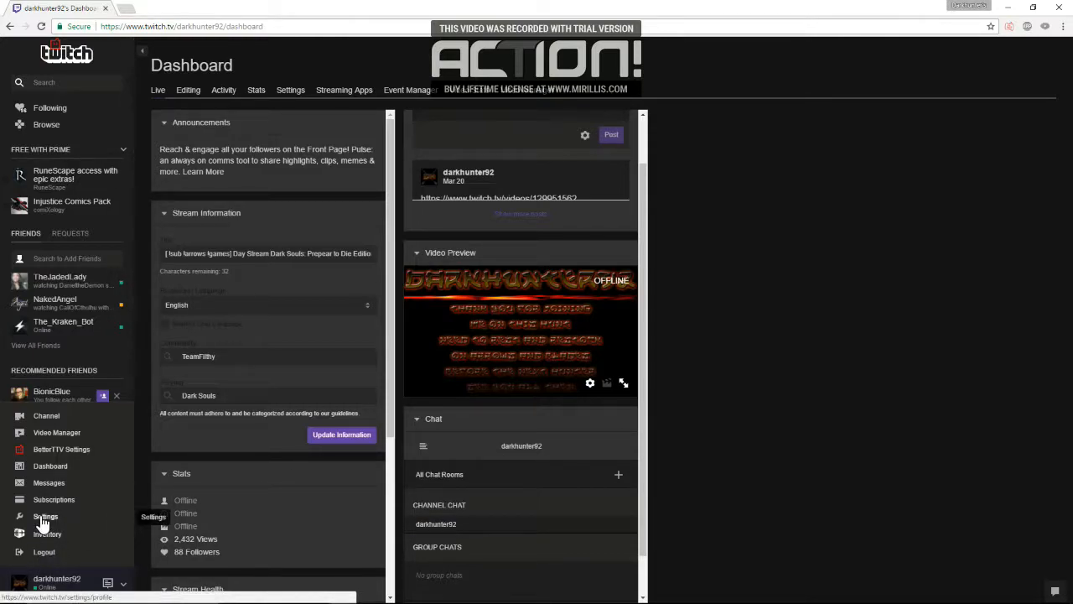
Go to Settings from the account menu and open the Channel & Videos page.
click(45, 516)
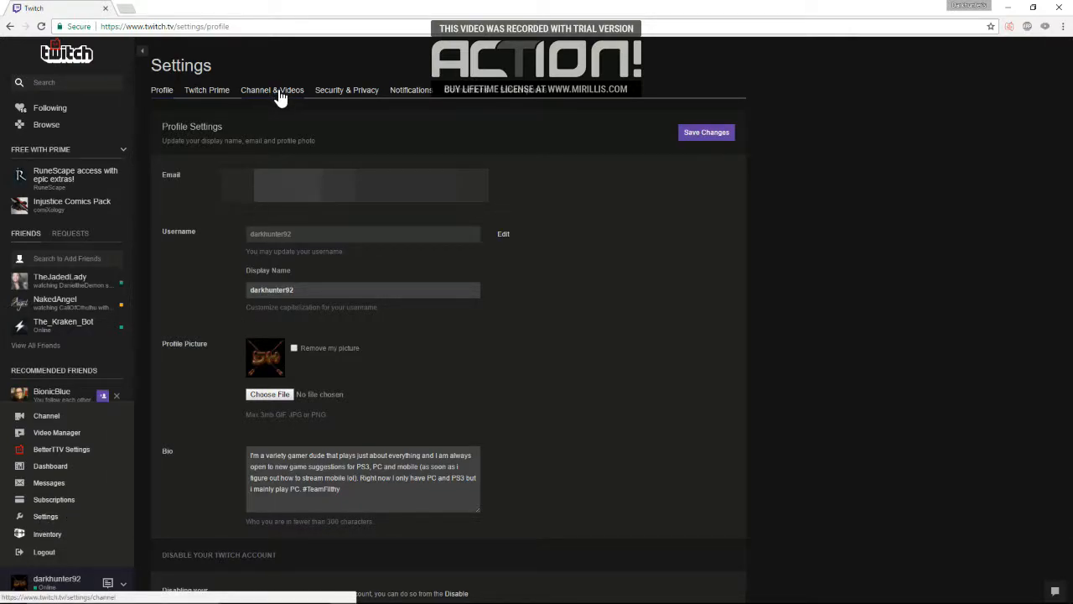
click(271, 90)
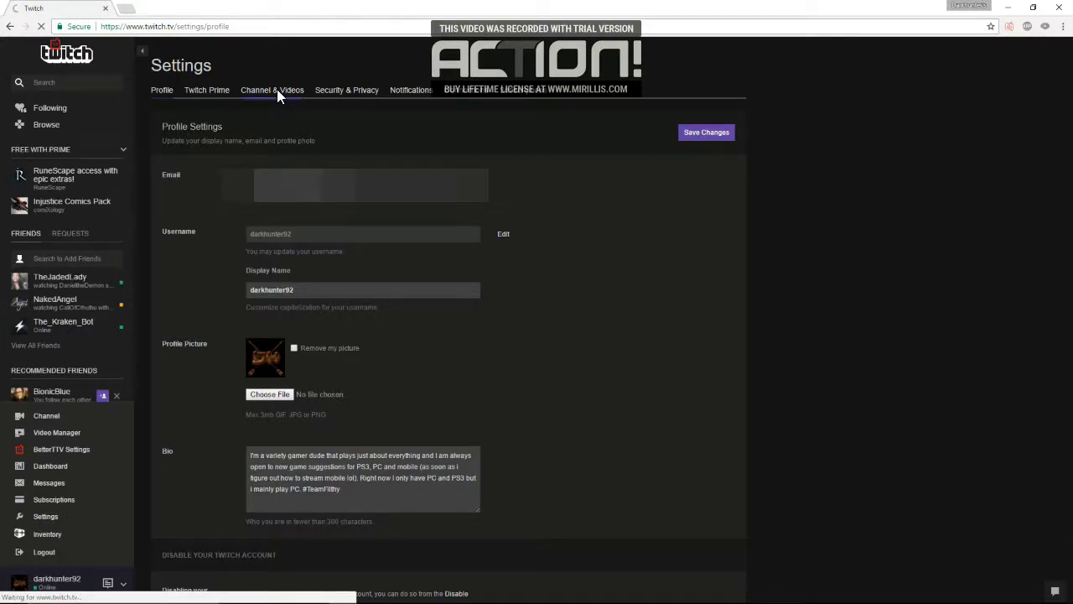
click(272, 90)
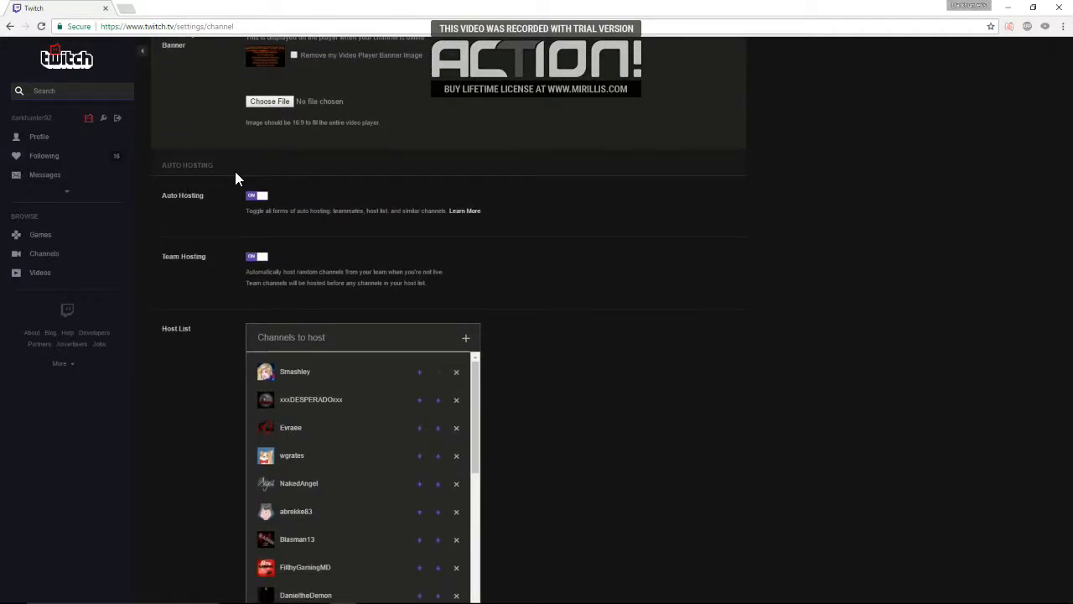
scroll(up, 3)
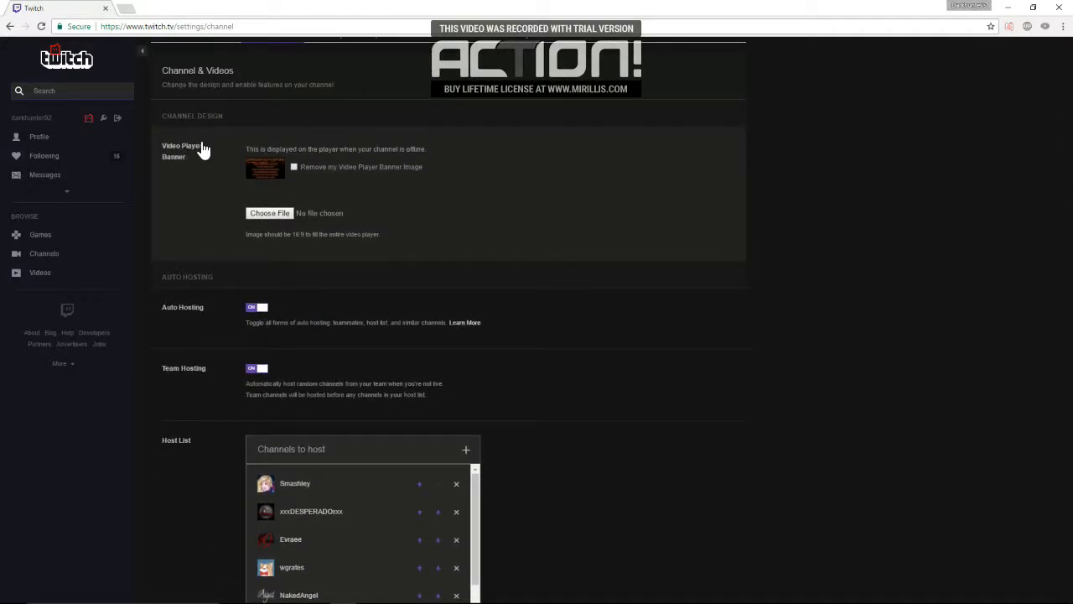
scroll(down, 3)
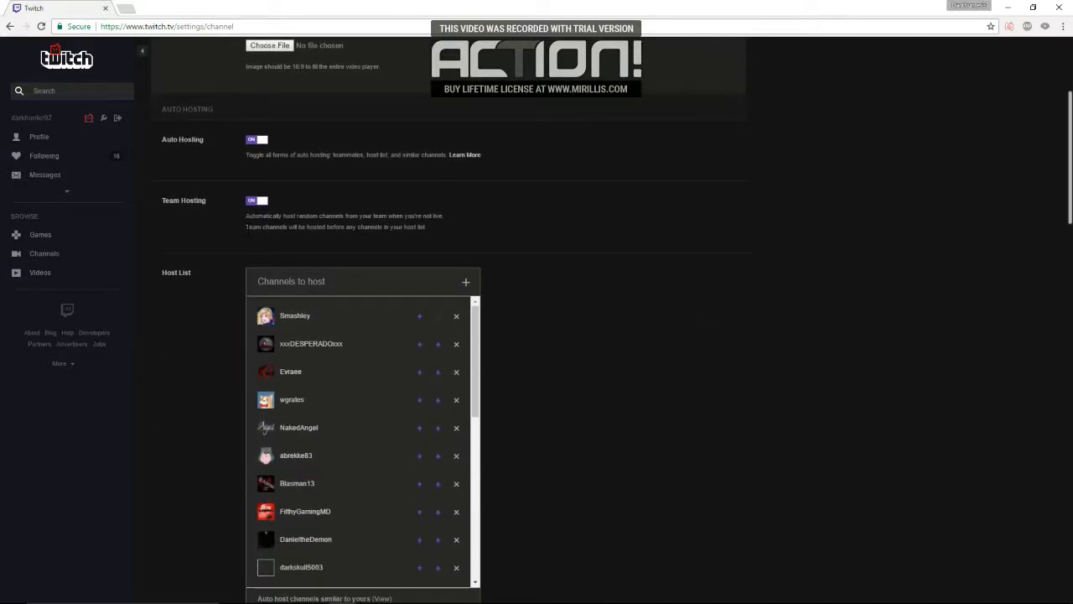
scroll(down, 3)
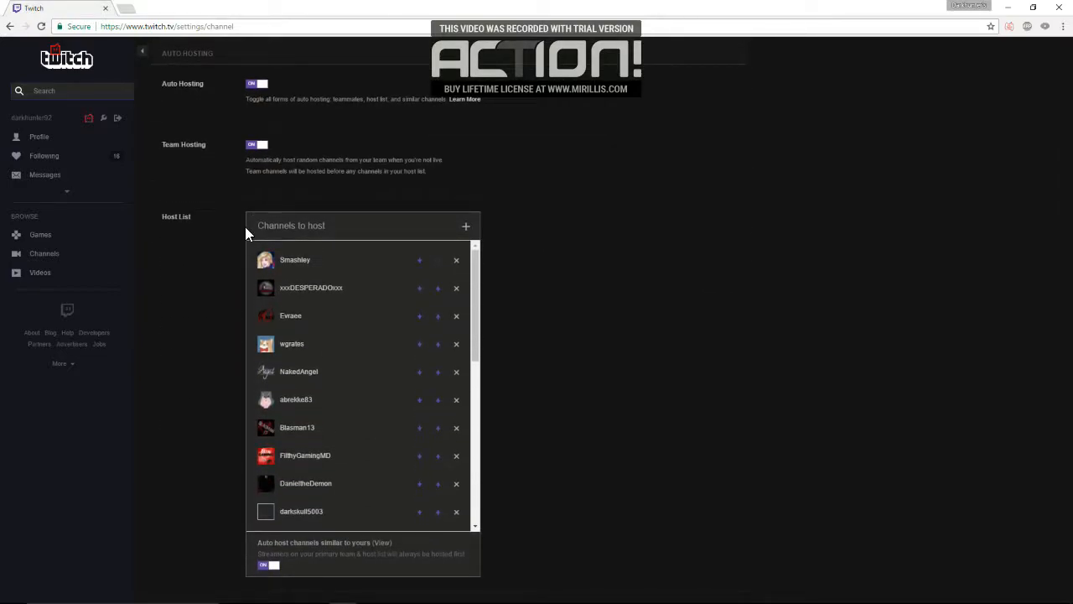
mouse_move(394, 212)
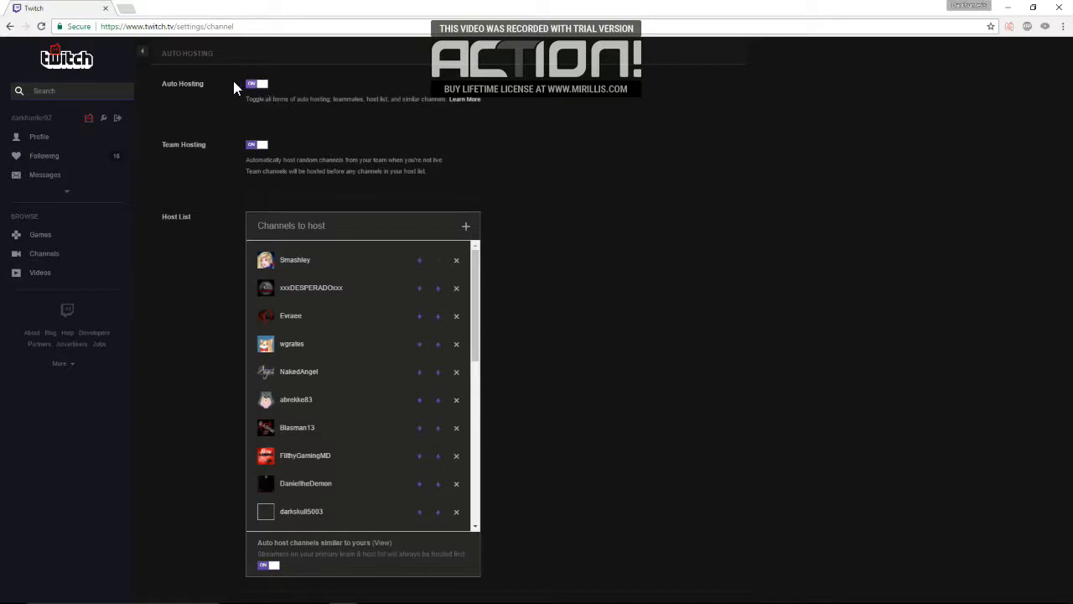
mouse_move(285, 87)
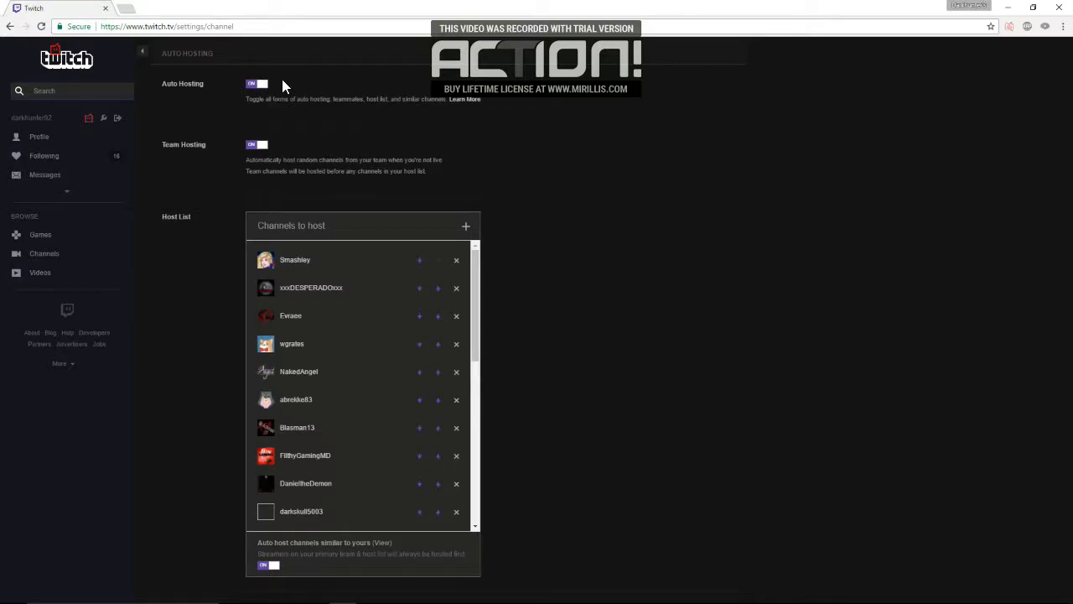
click(257, 83)
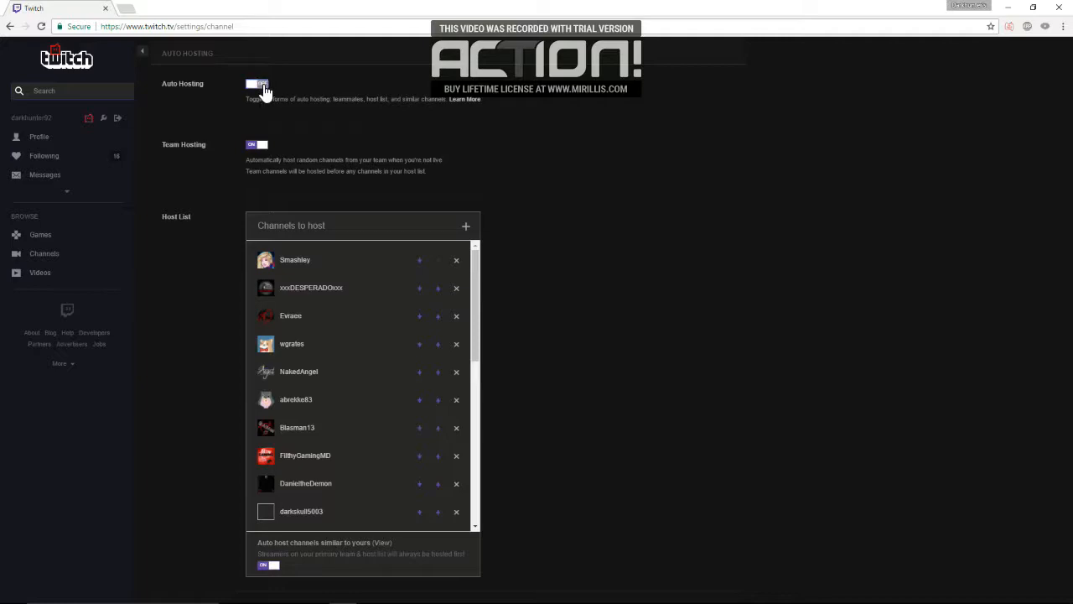
click(257, 83)
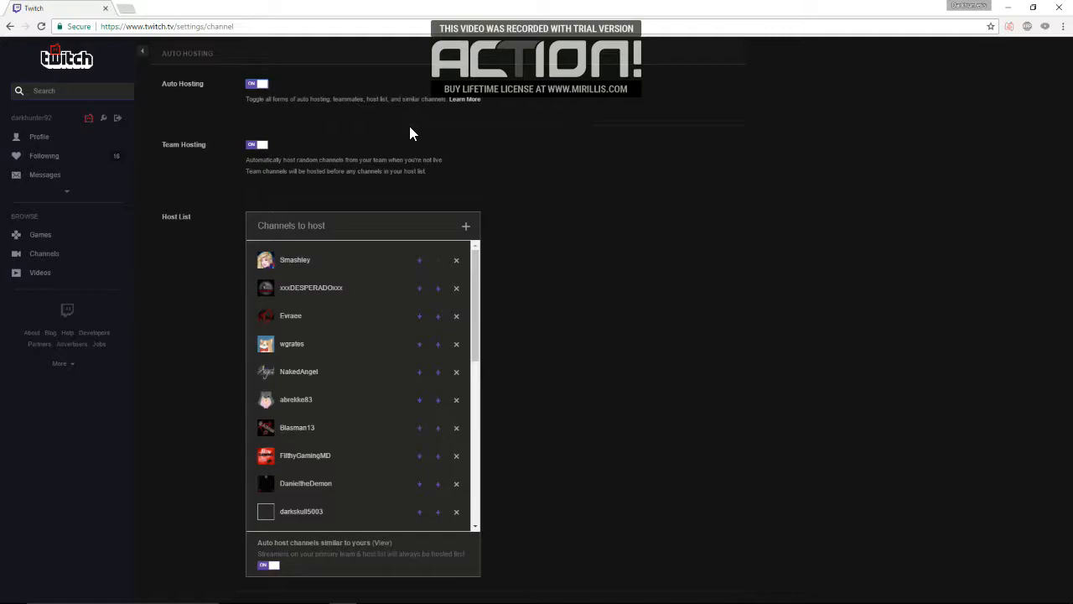
mouse_move(306, 148)
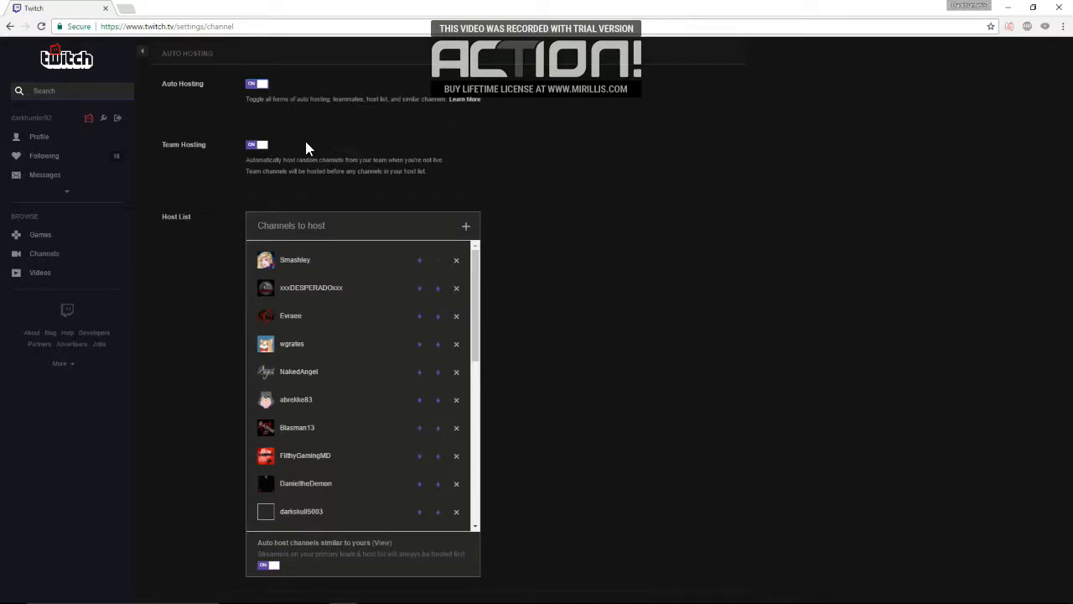
mouse_move(216, 154)
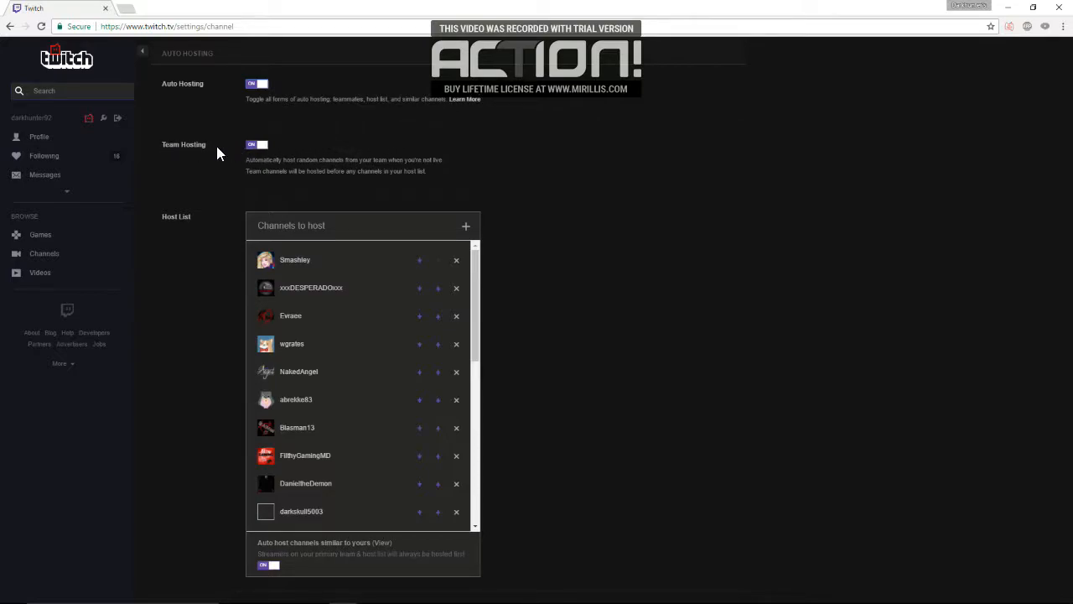
mouse_move(210, 150)
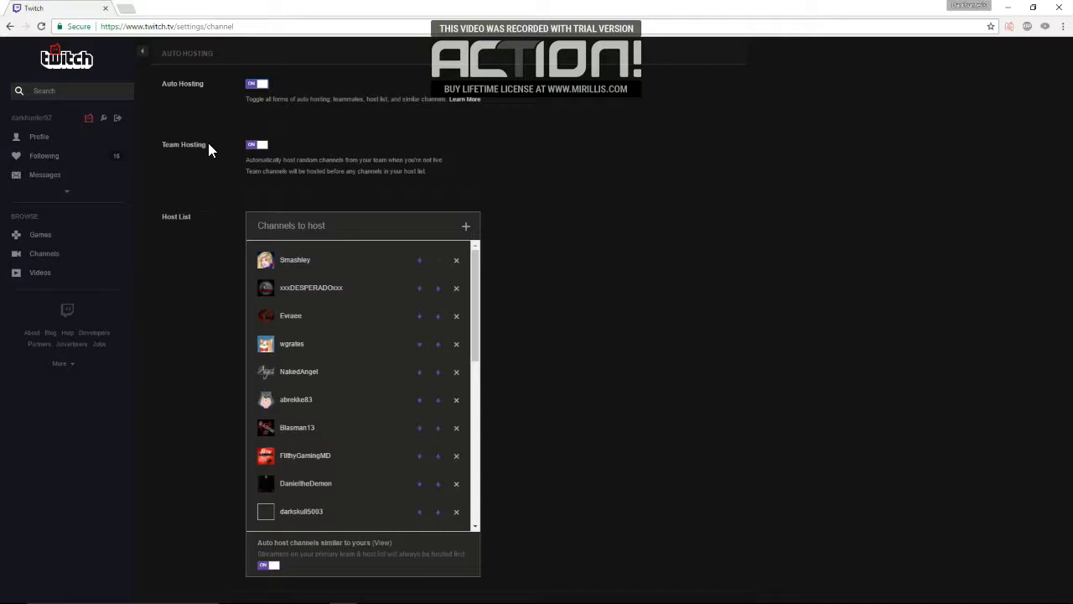
mouse_move(242, 157)
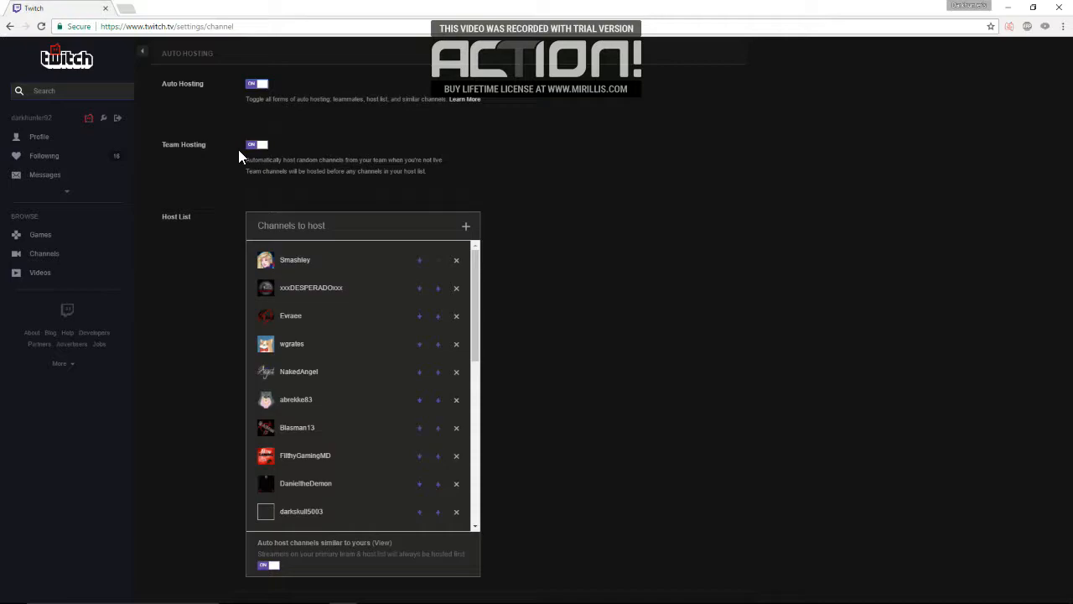
mouse_move(235, 115)
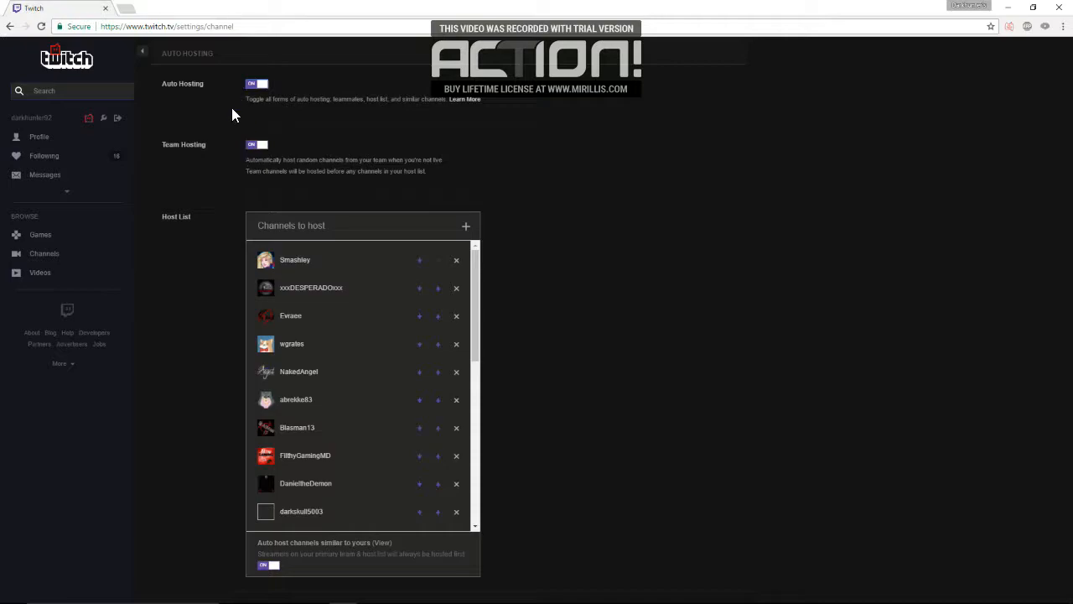
scroll(down, 3)
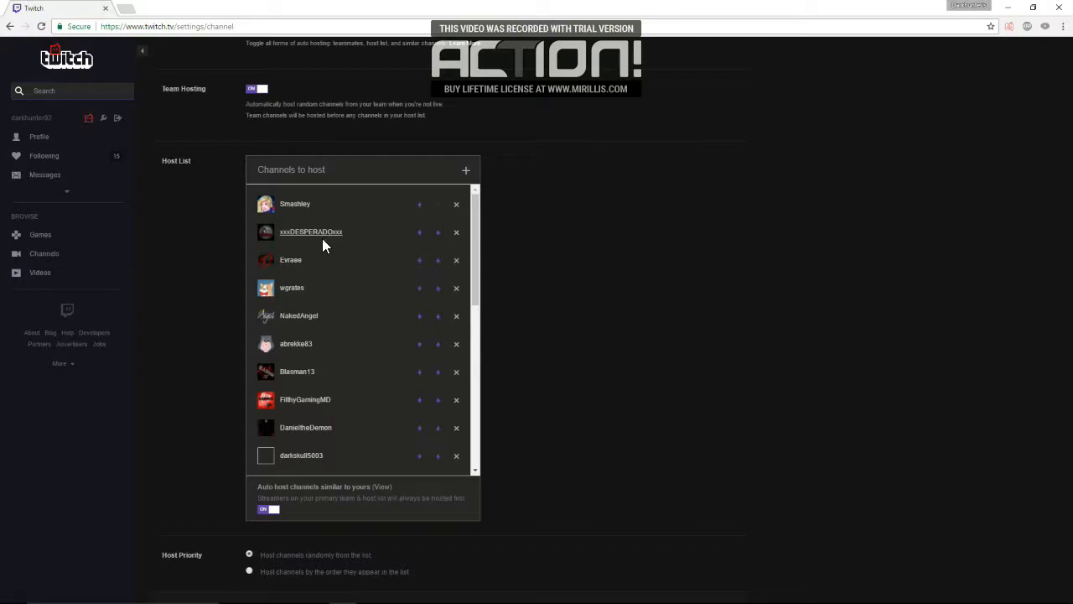
mouse_move(361, 319)
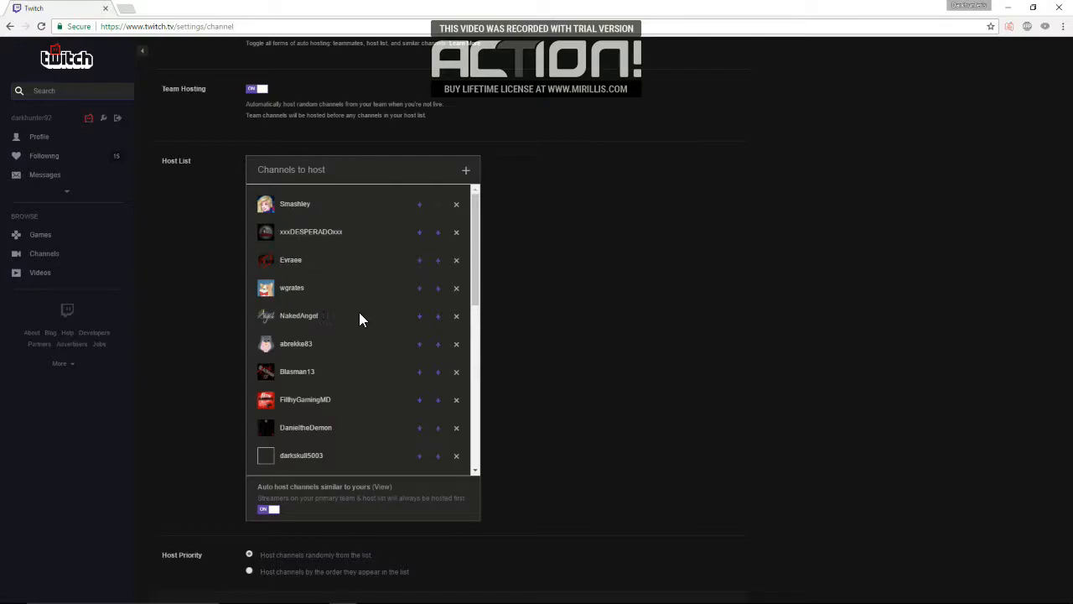
scroll(down, 3)
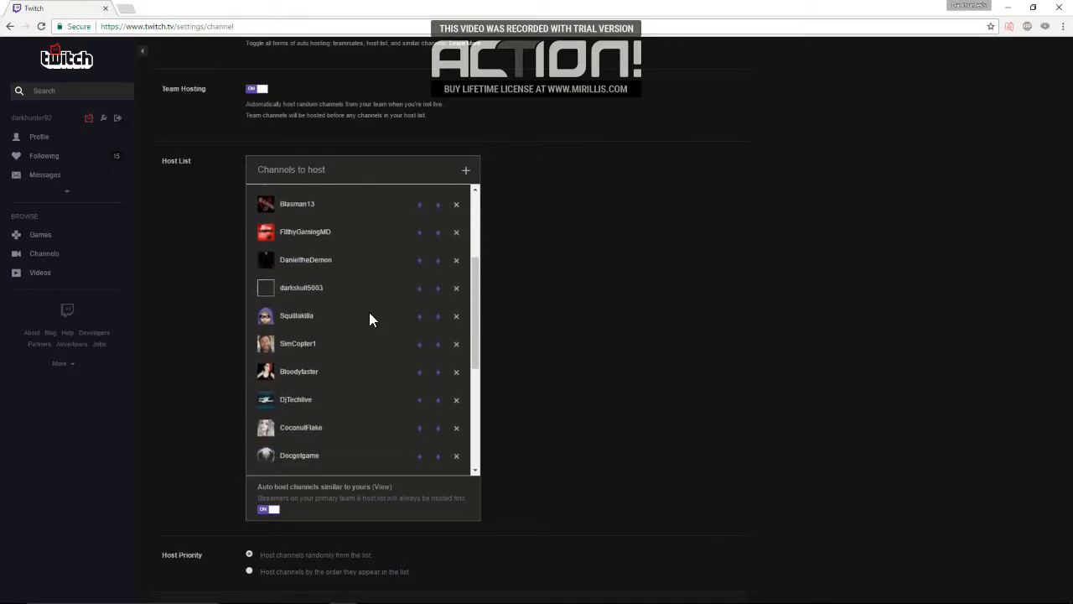
scroll(down, 3)
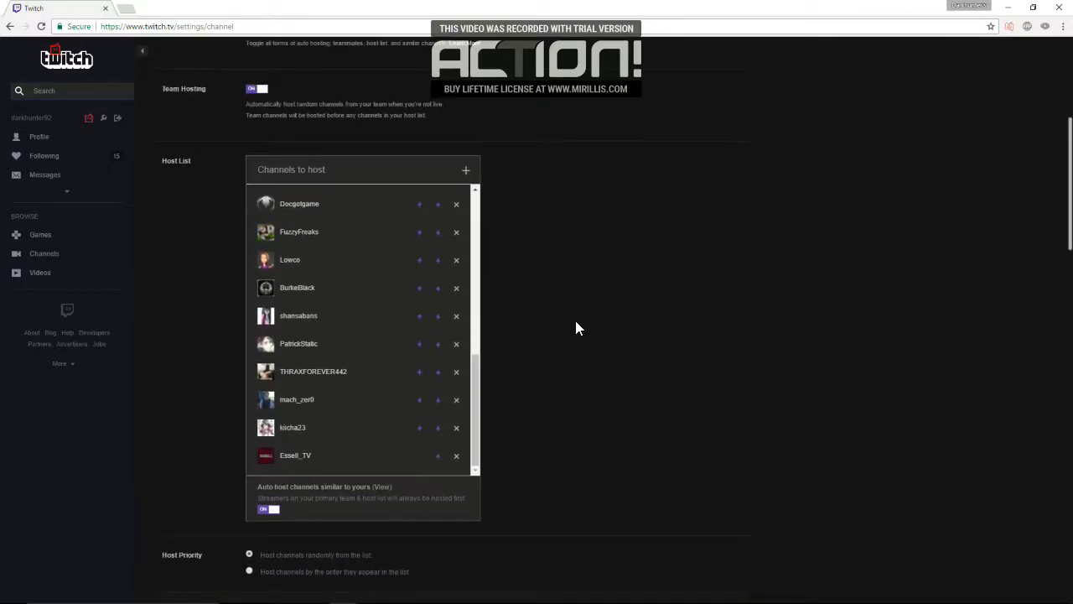
mouse_move(268, 348)
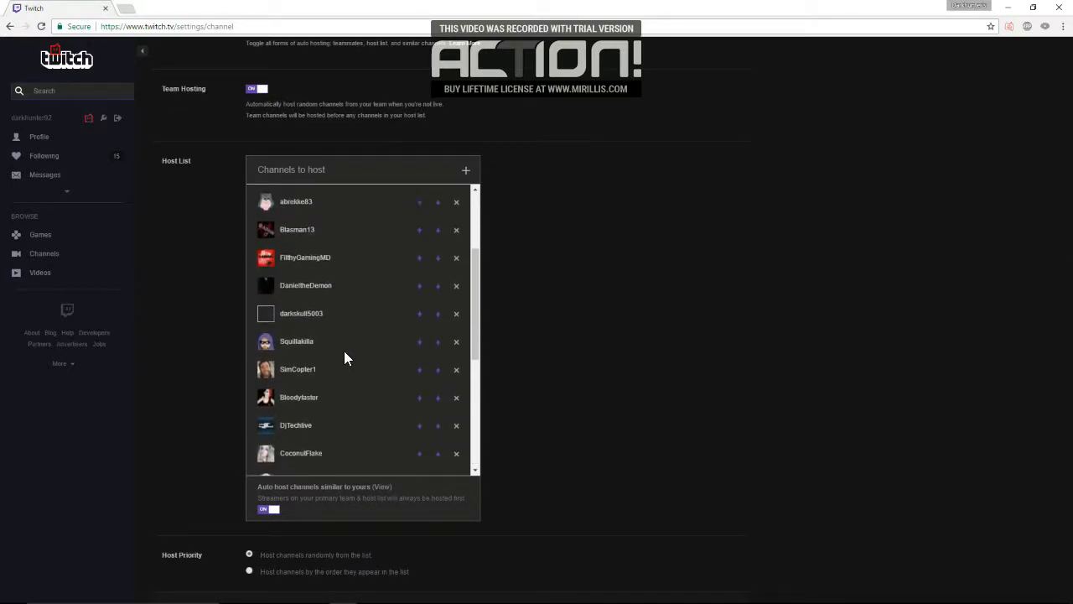
scroll(up, 3)
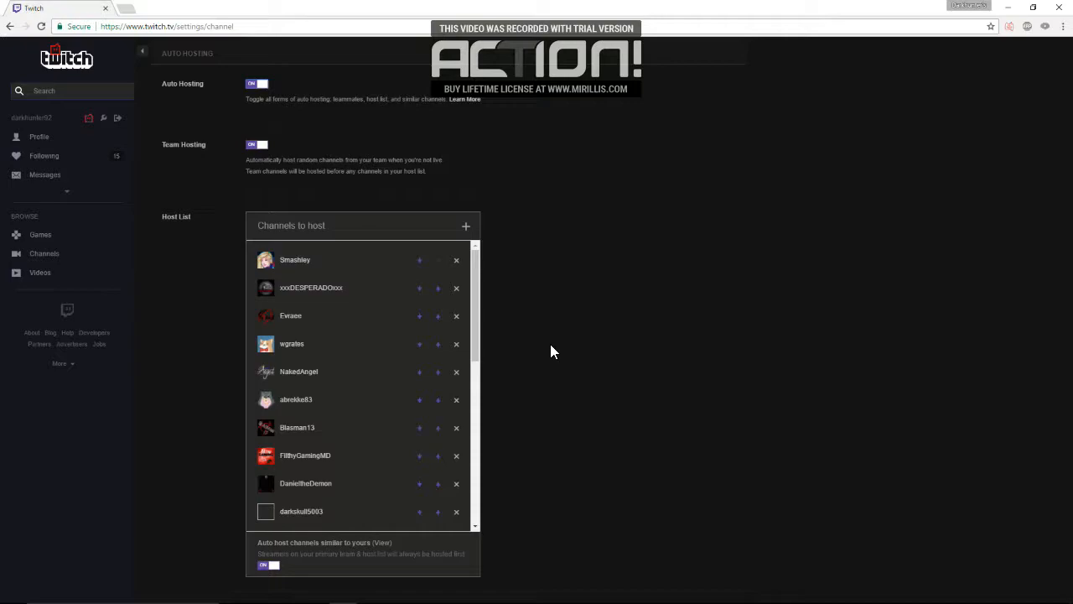
mouse_move(546, 352)
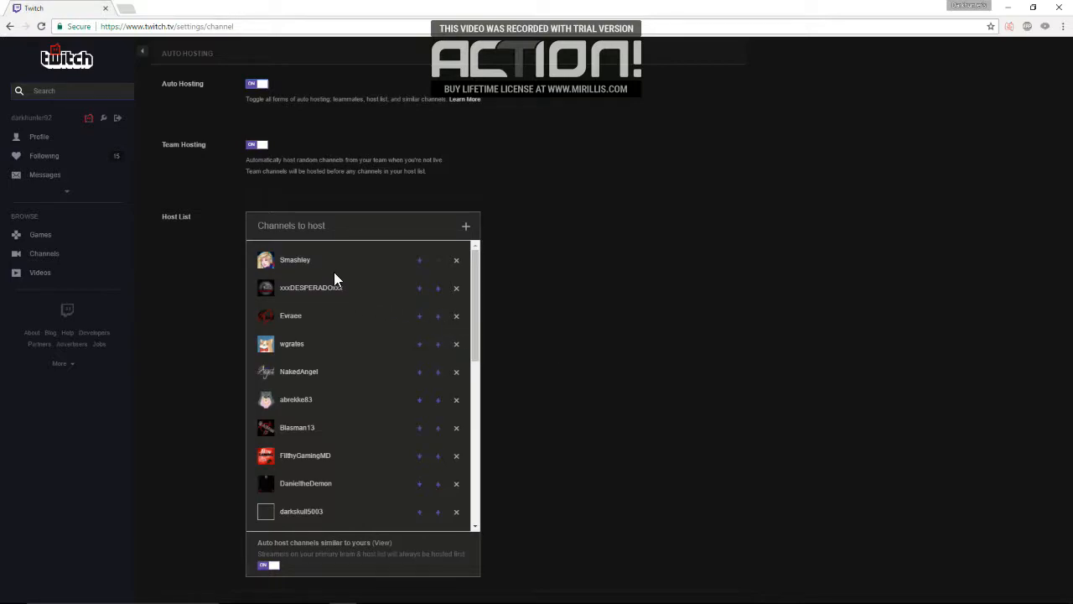
scroll(down, 3)
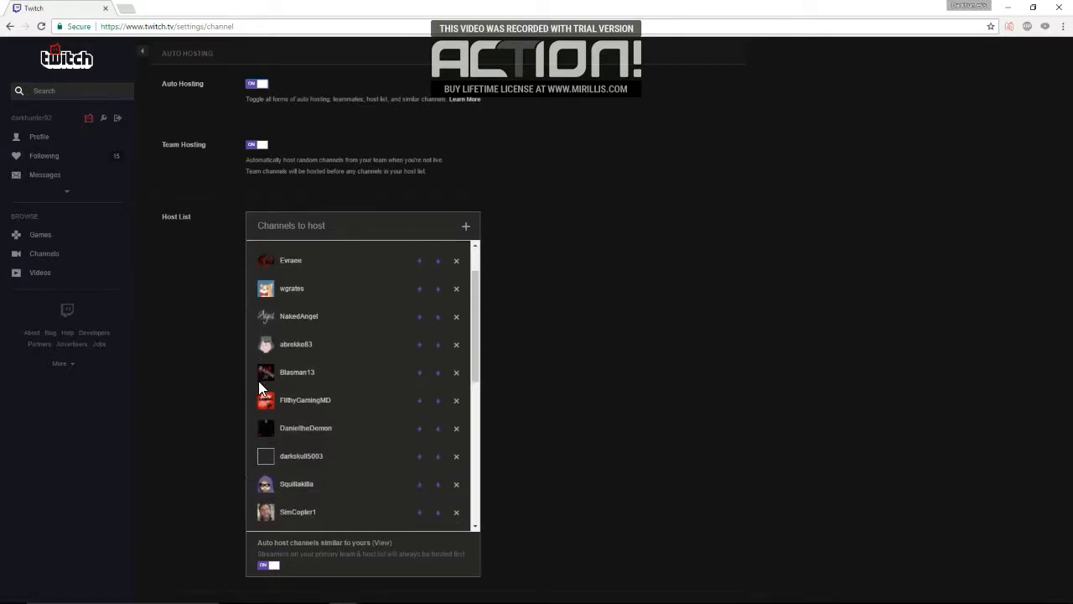
scroll(down, 3)
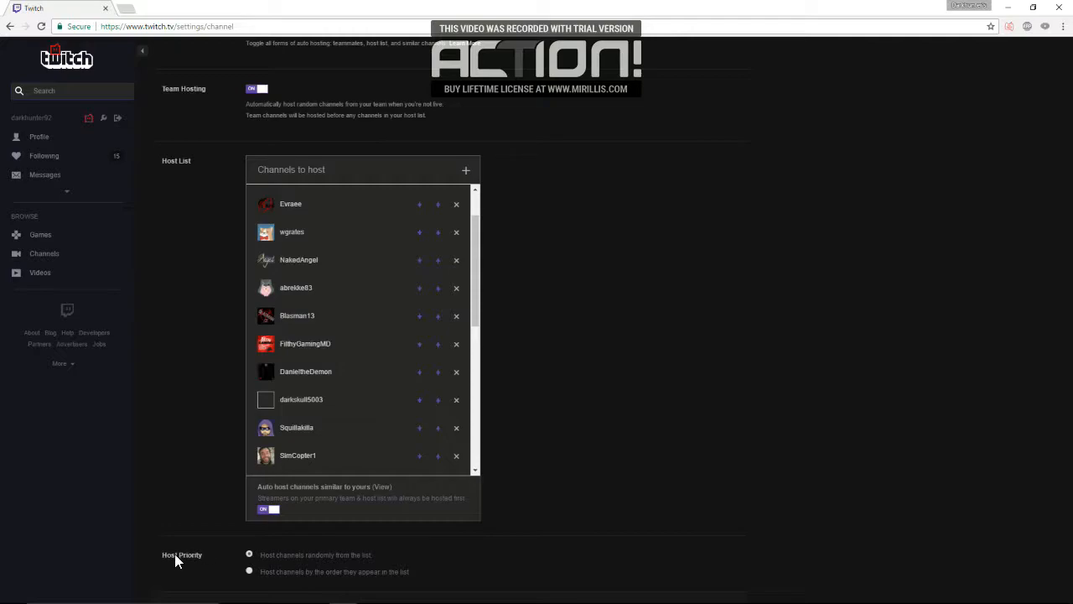
mouse_move(279, 558)
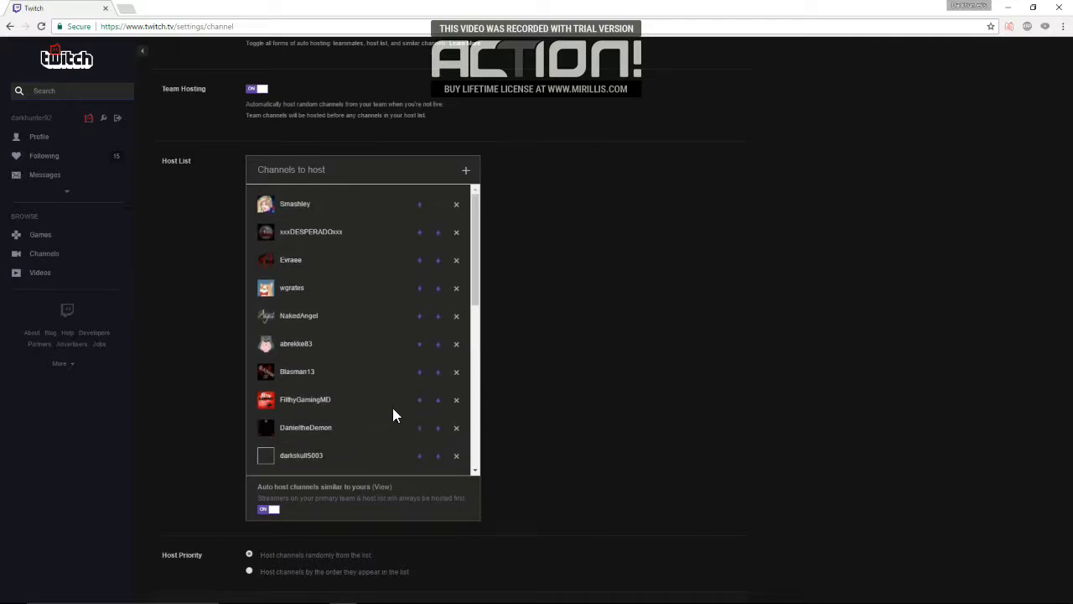
mouse_move(337, 176)
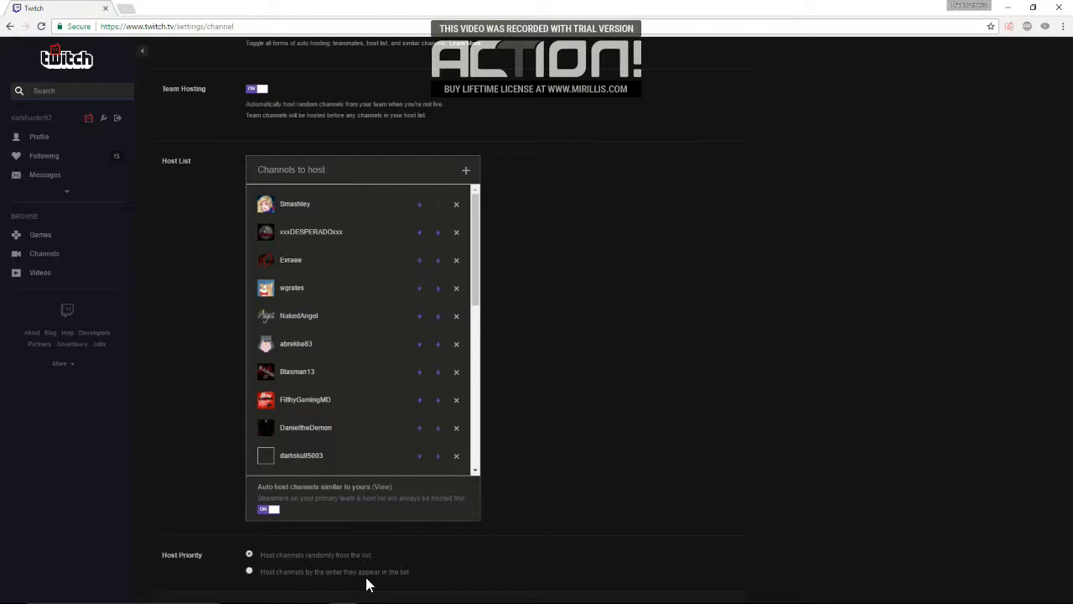
mouse_move(385, 580)
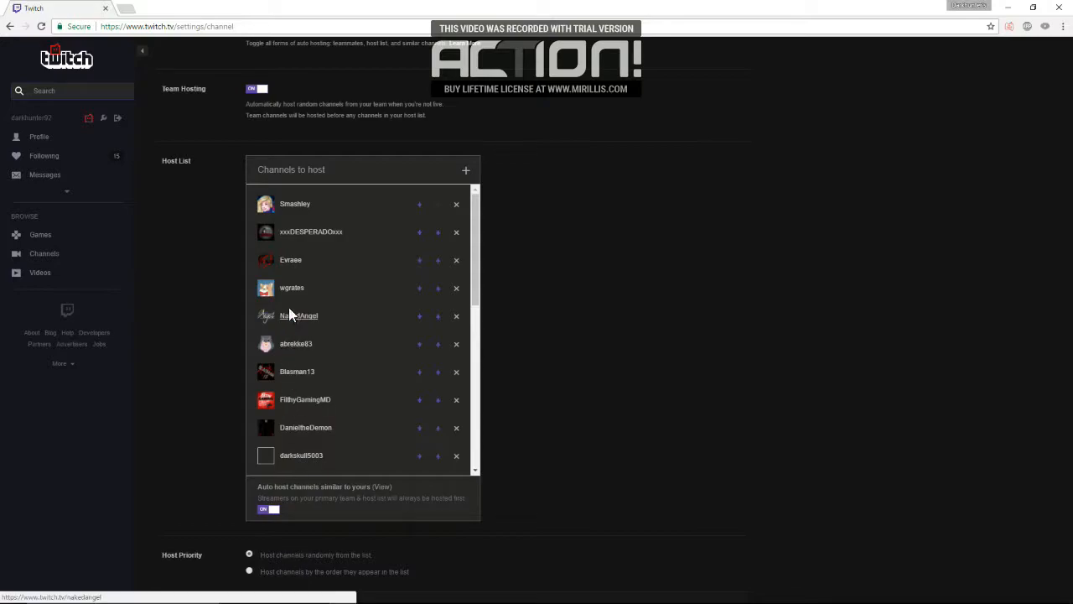
mouse_move(310, 215)
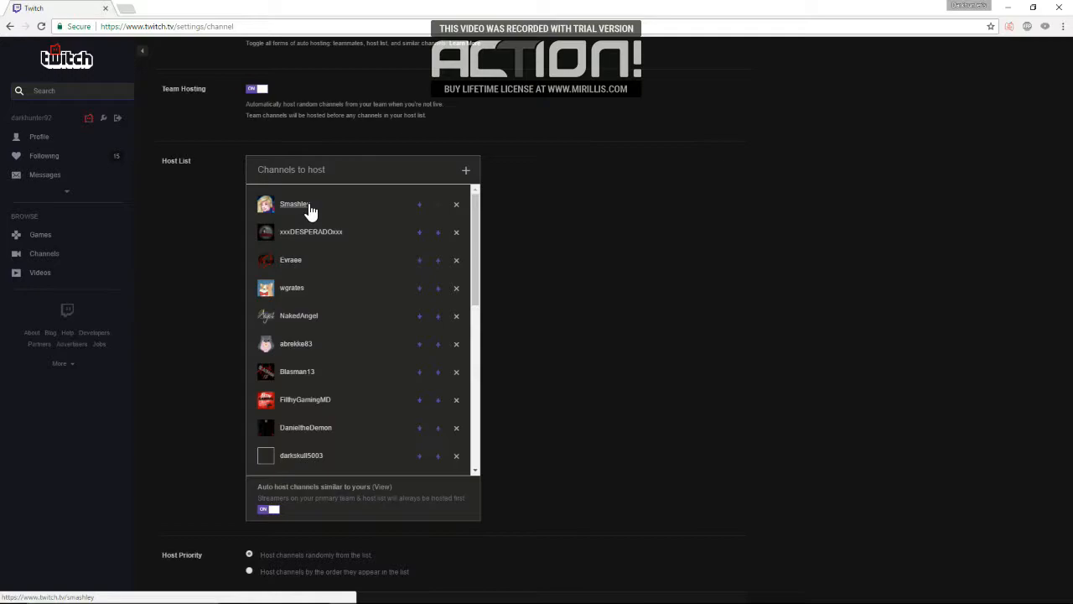
mouse_move(325, 238)
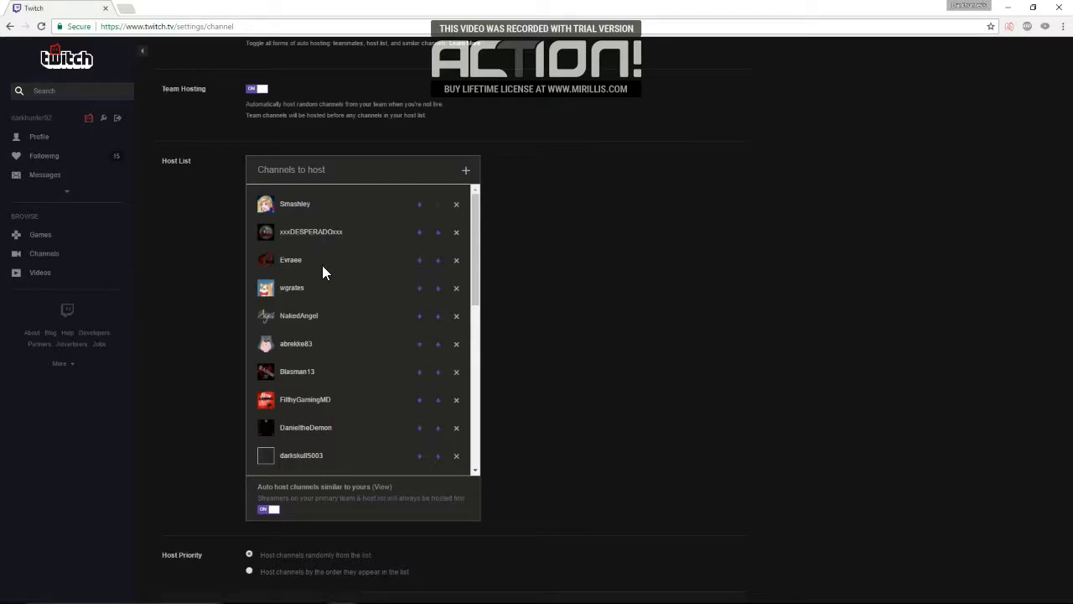
mouse_move(405, 281)
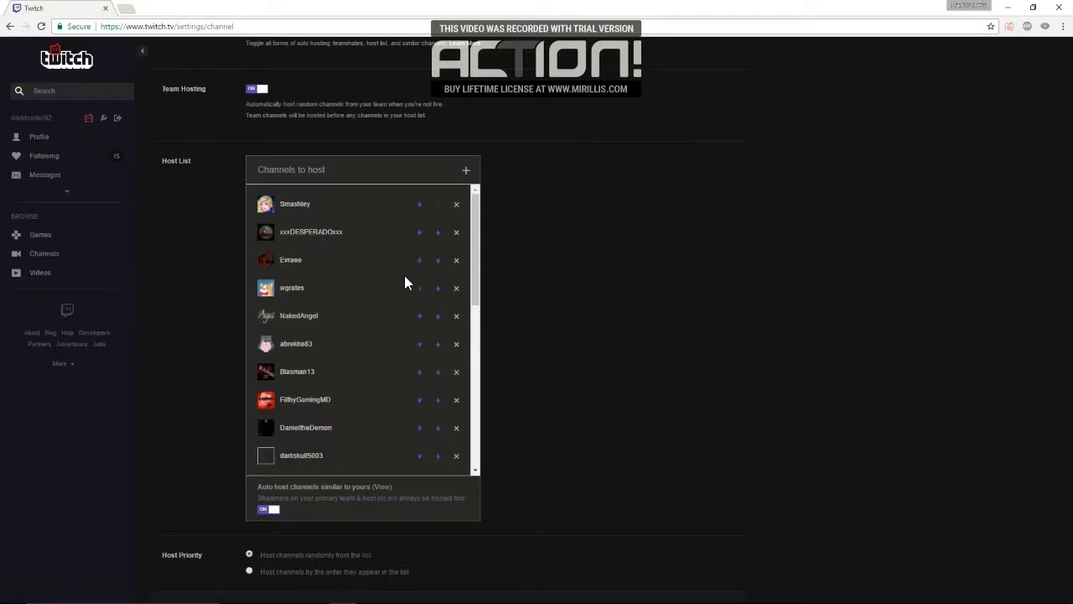
mouse_move(438, 260)
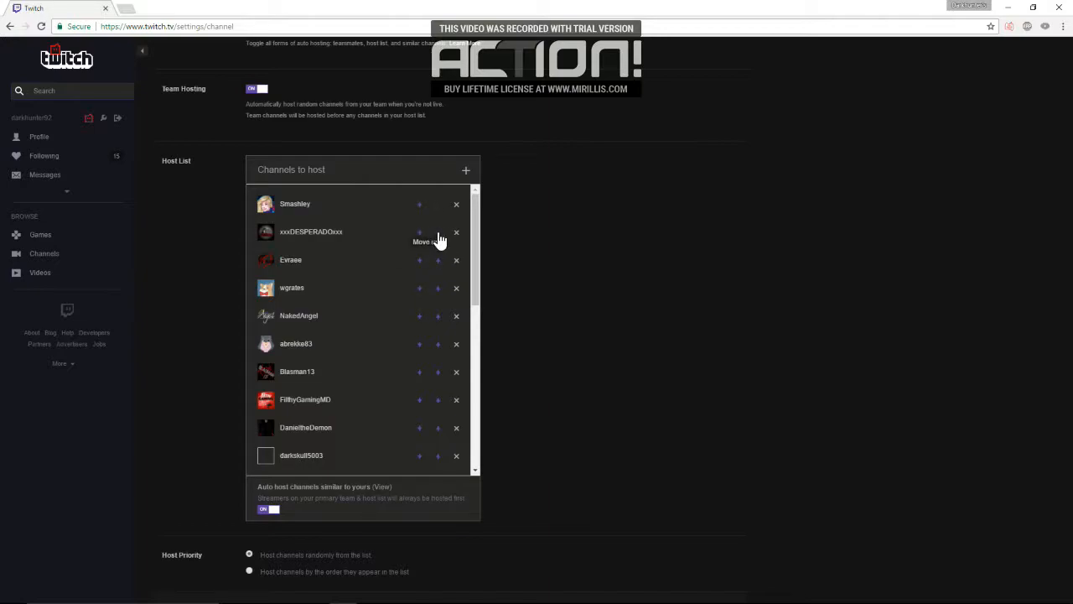
click(420, 232)
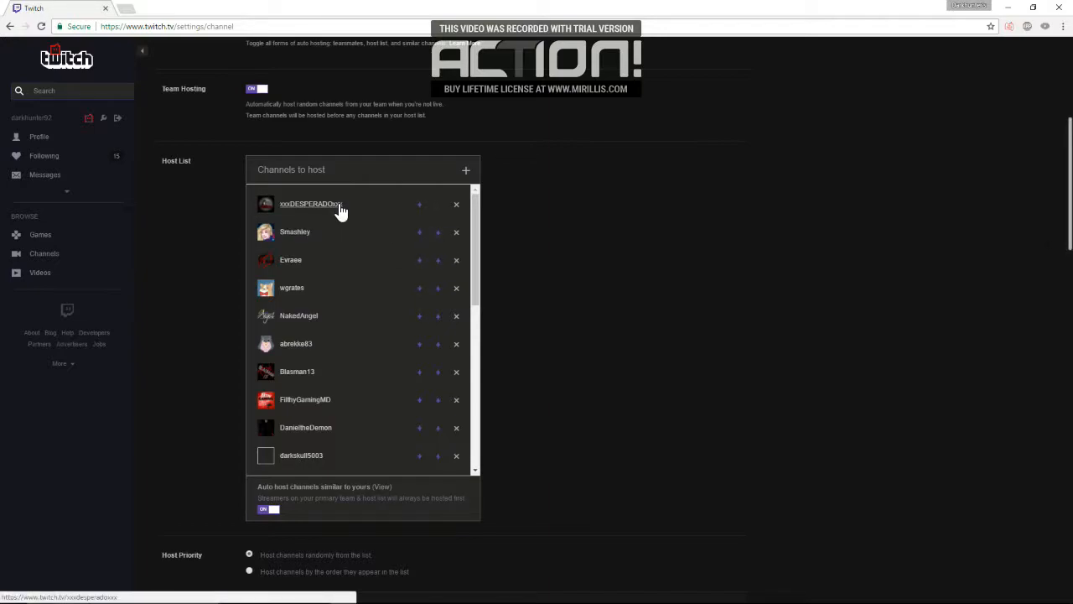
mouse_move(327, 224)
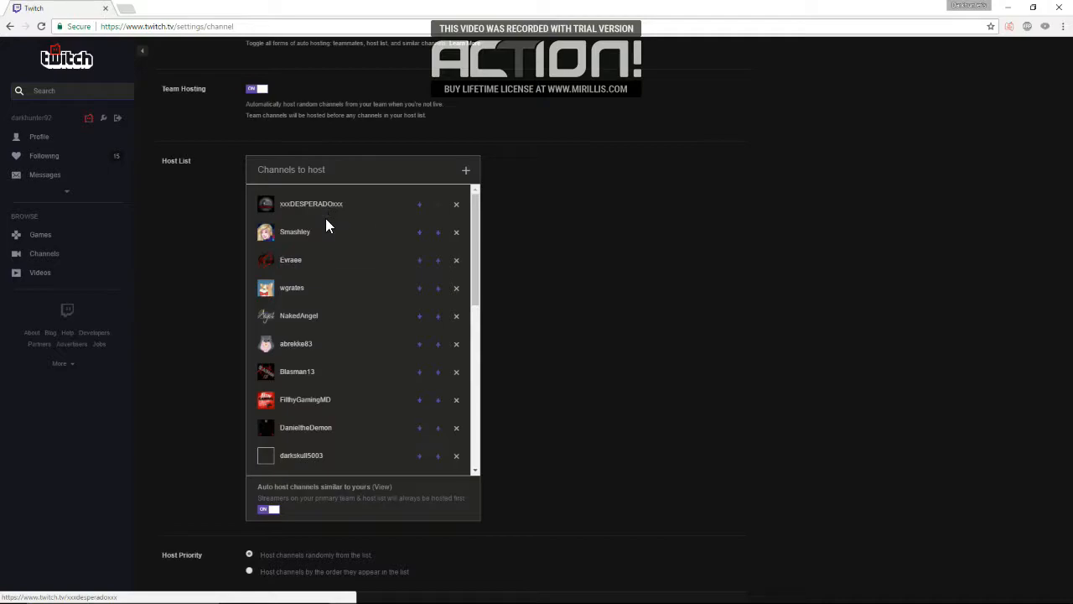
mouse_move(384, 278)
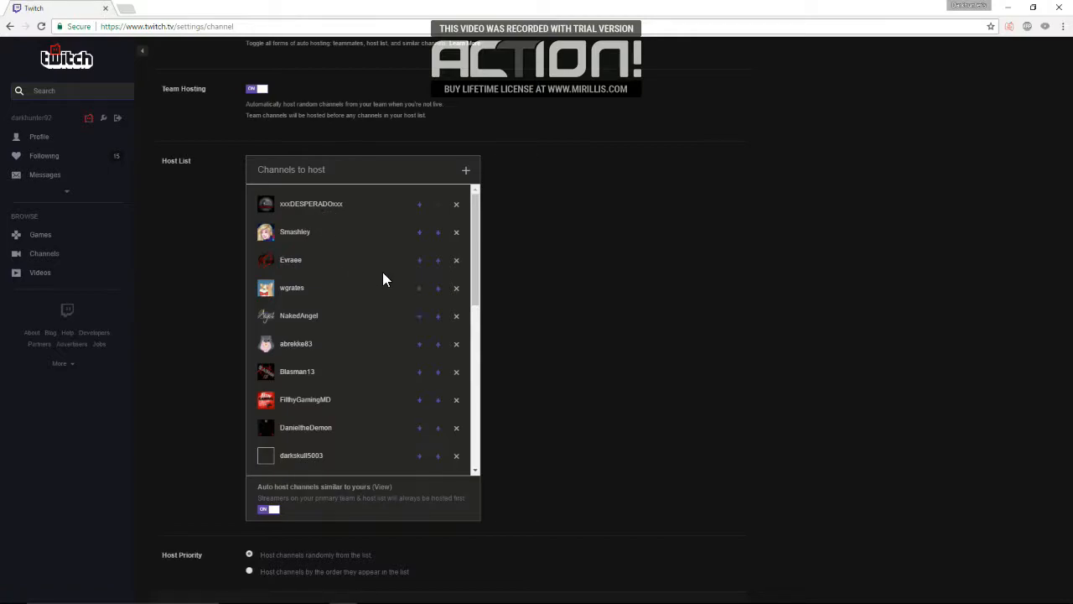
scroll(down, 3)
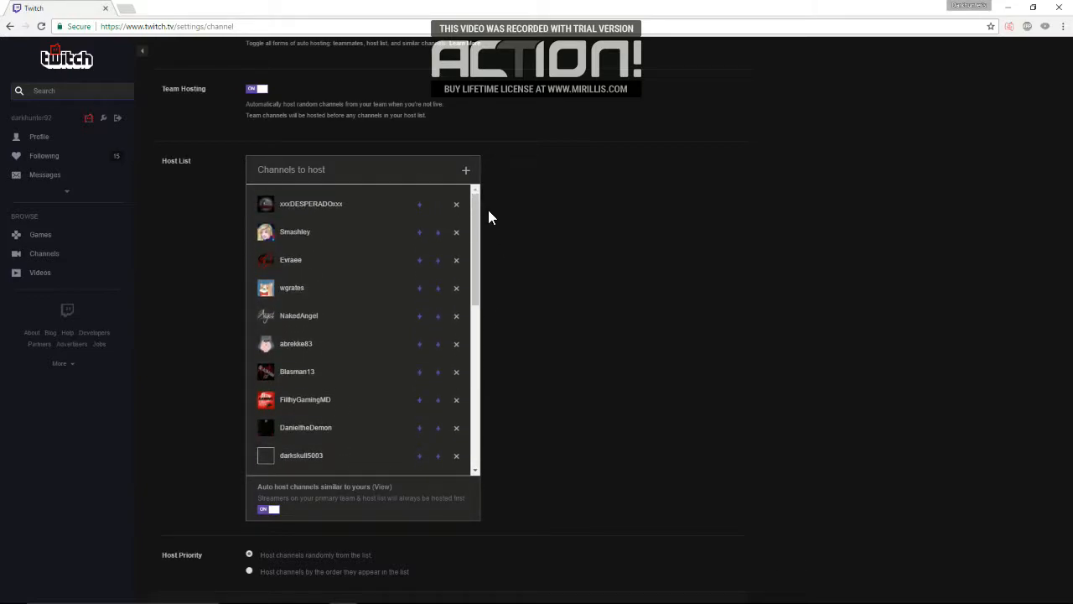
mouse_move(419, 316)
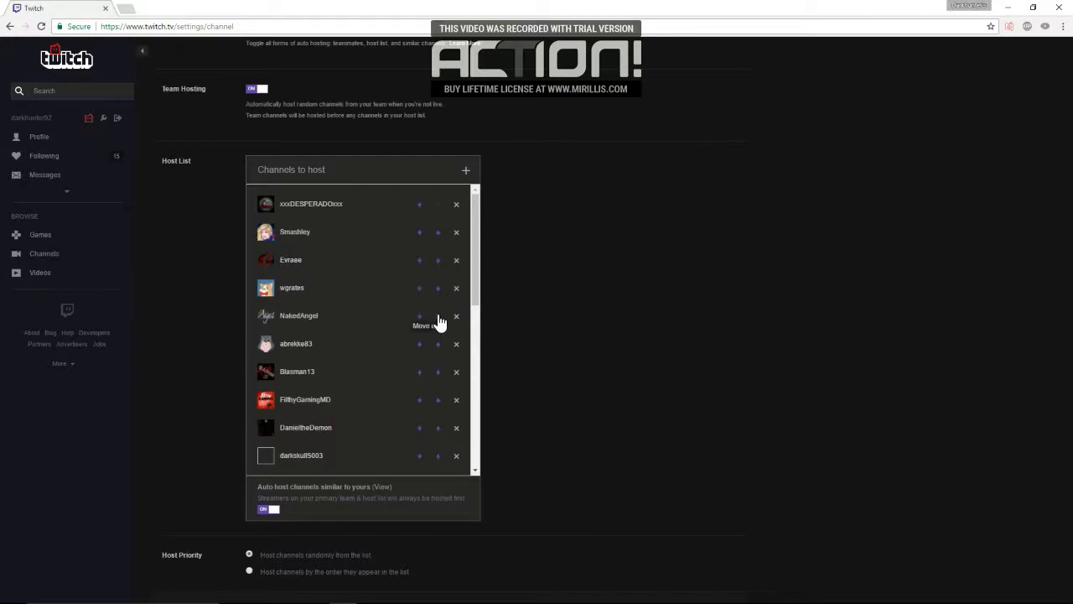
mouse_move(378, 328)
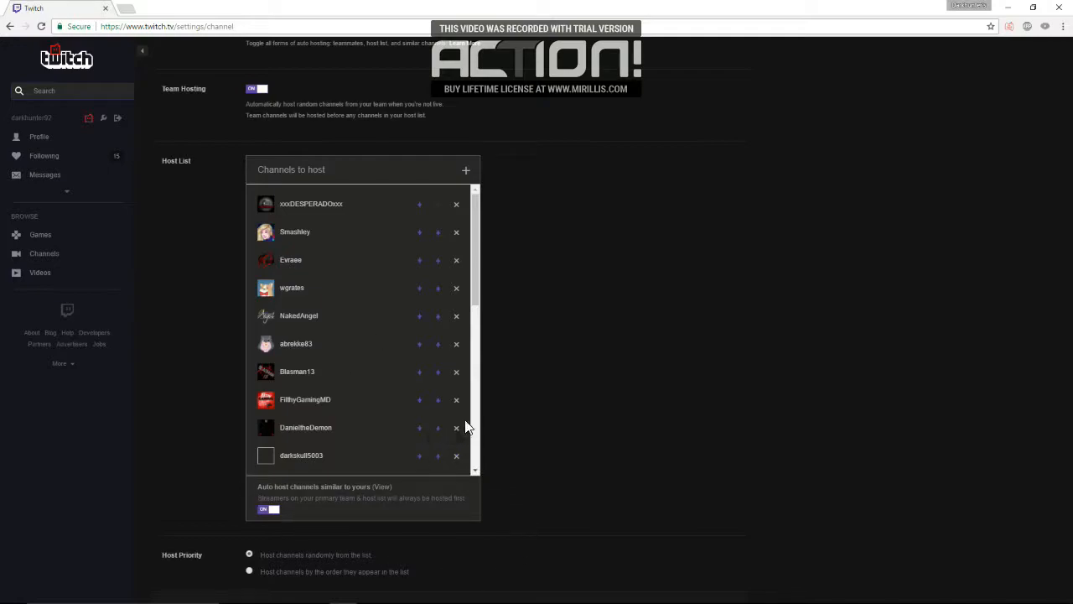
mouse_move(456, 203)
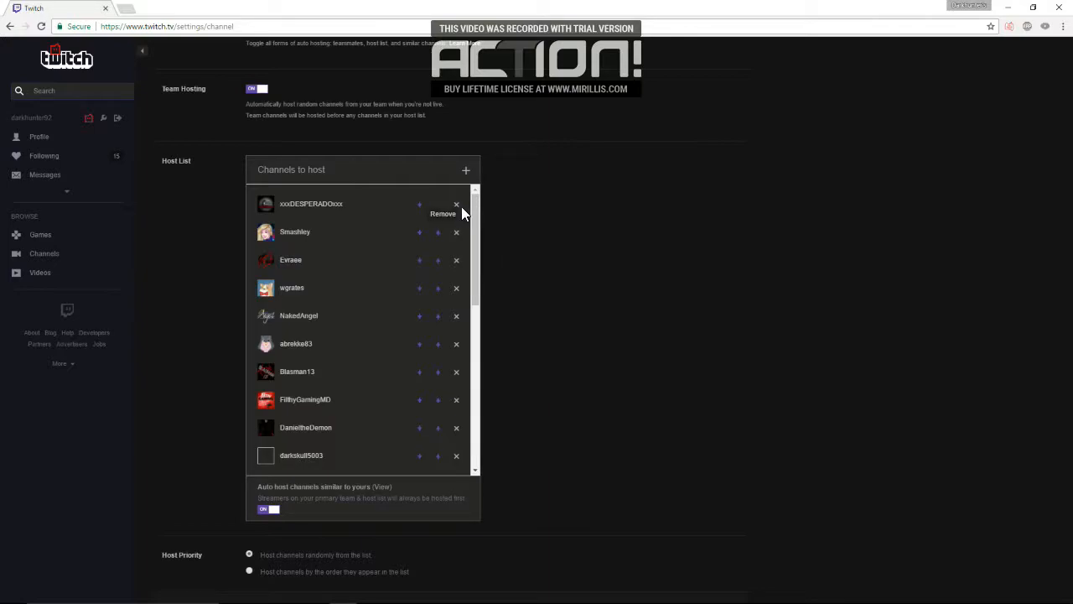
mouse_move(457, 287)
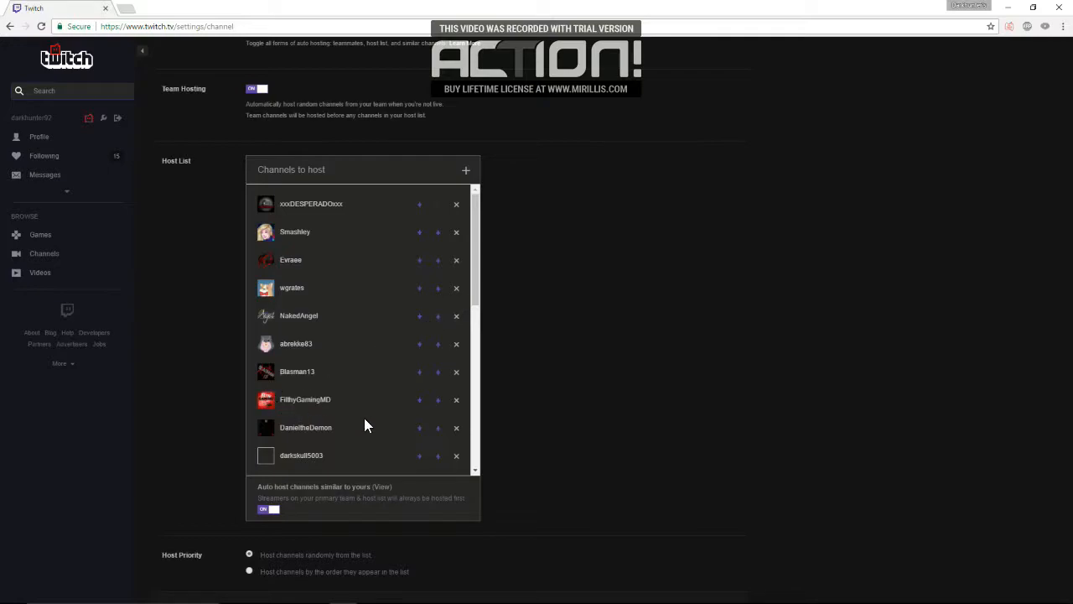
mouse_move(456, 204)
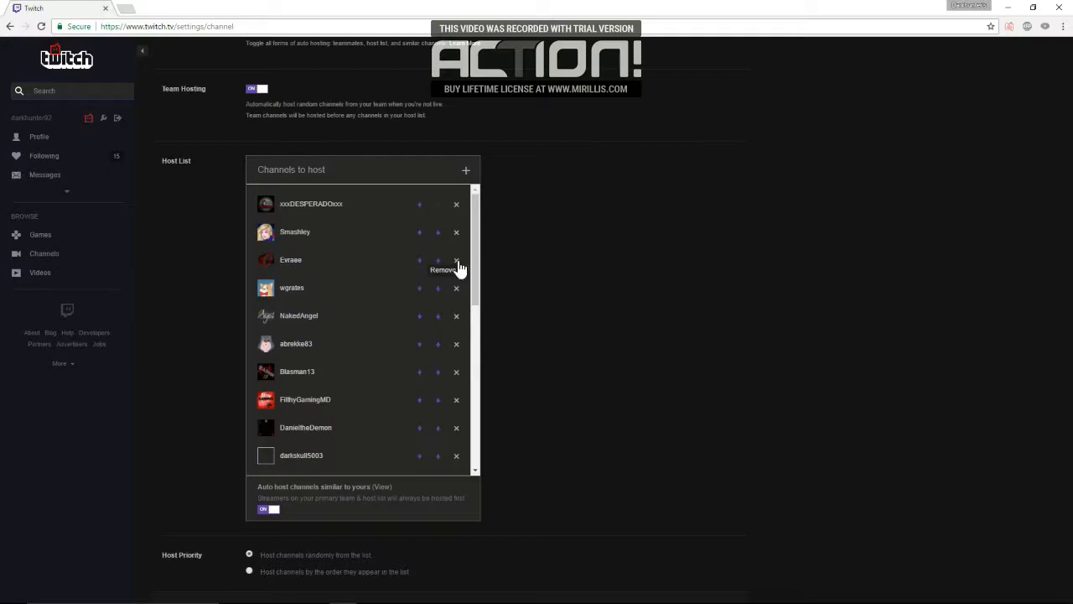
Remove Evraee from the Channels to host list.
click(456, 260)
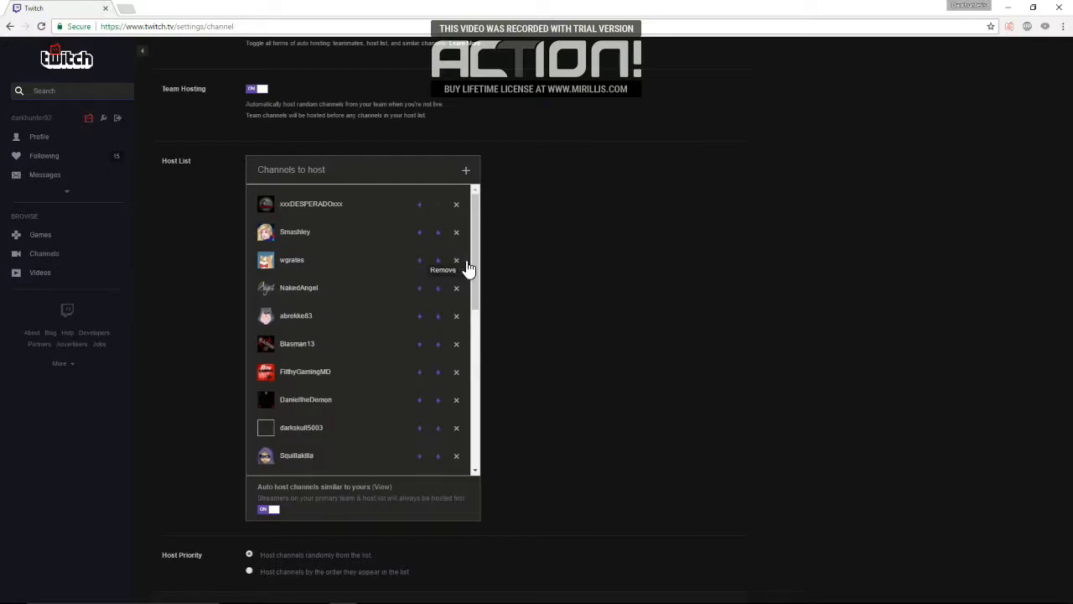
mouse_move(623, 184)
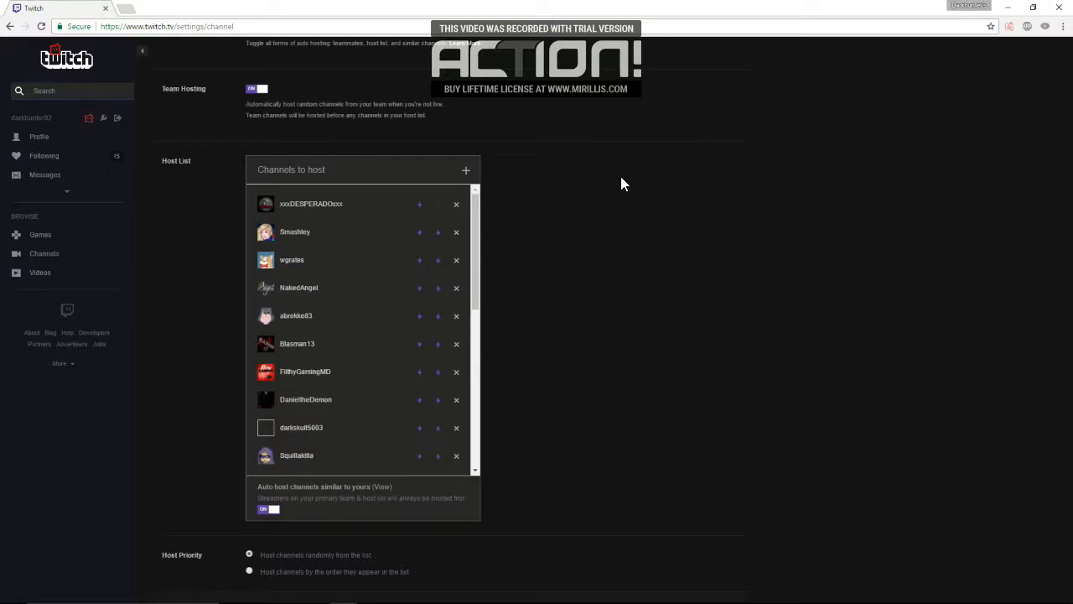
mouse_move(466, 170)
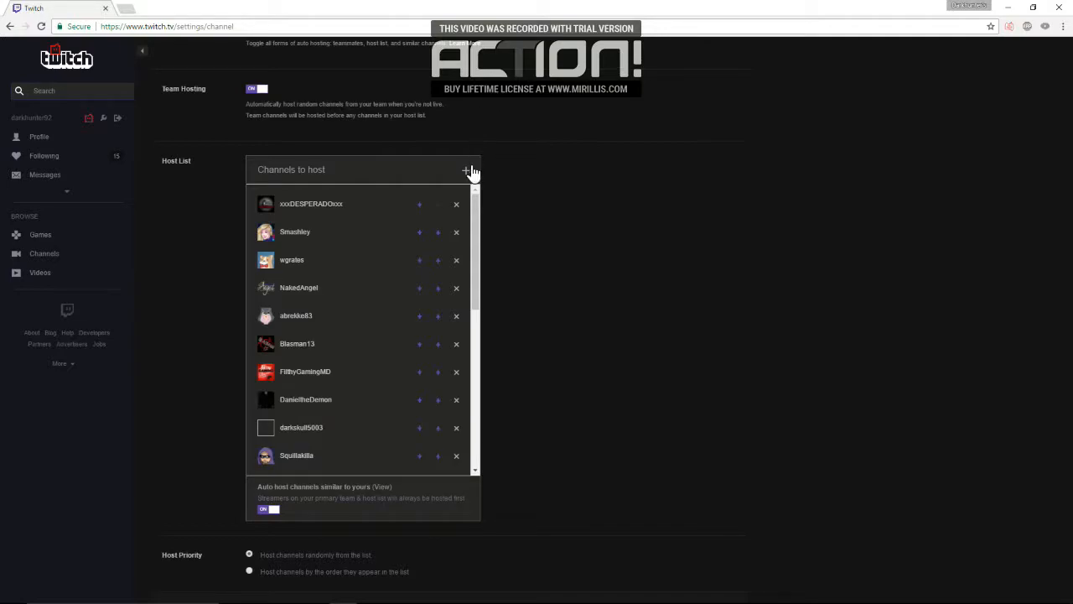
mouse_move(472, 176)
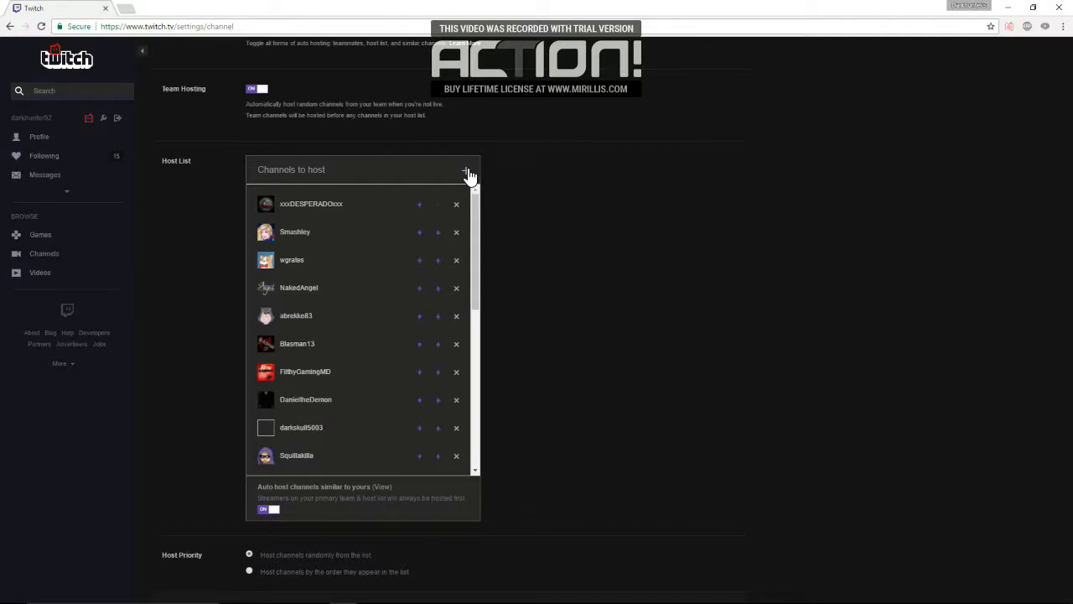
Search for 'Evr', add Evraee to Channels to host, and close the search.
click(467, 170)
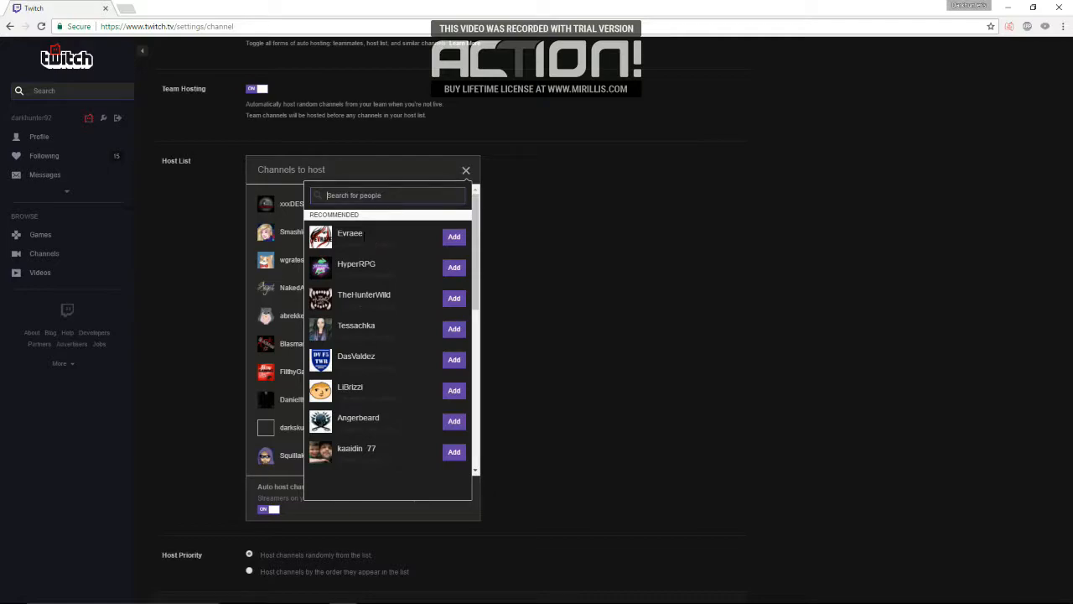
mouse_move(376, 230)
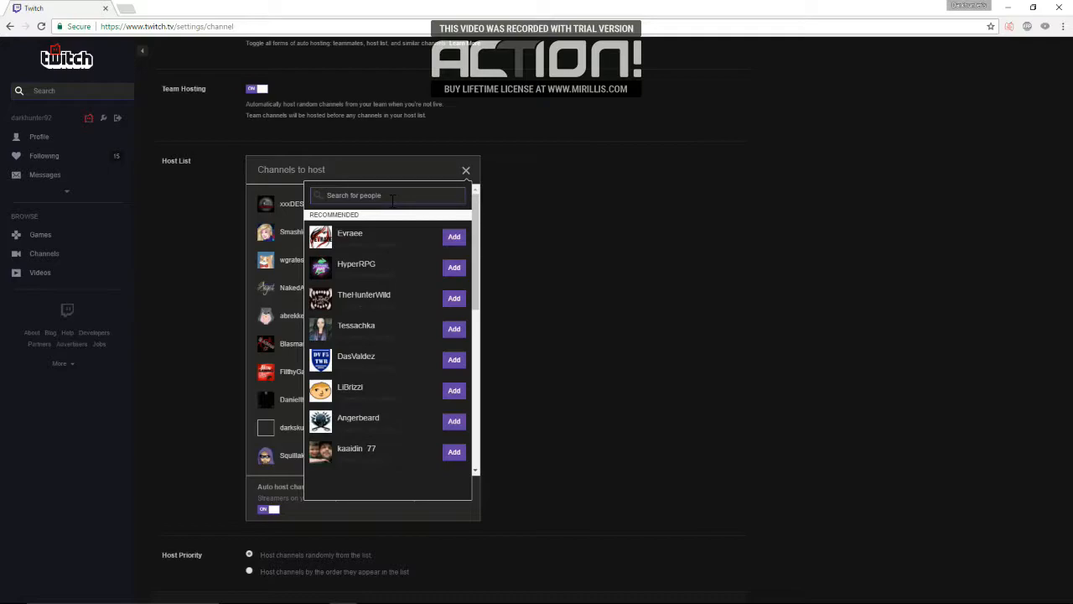
text(E)
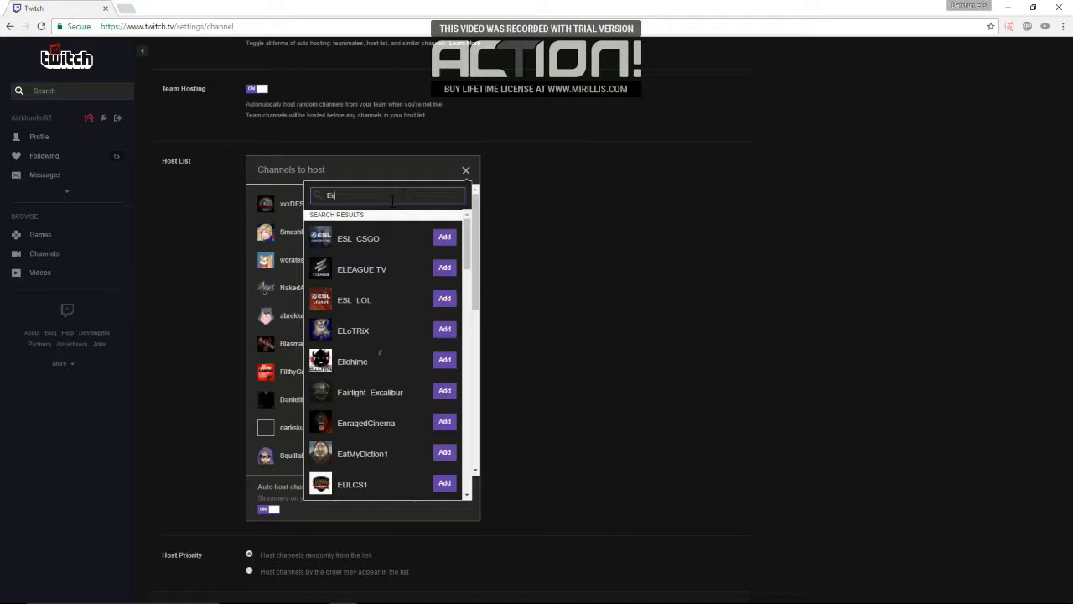
text(vraee)
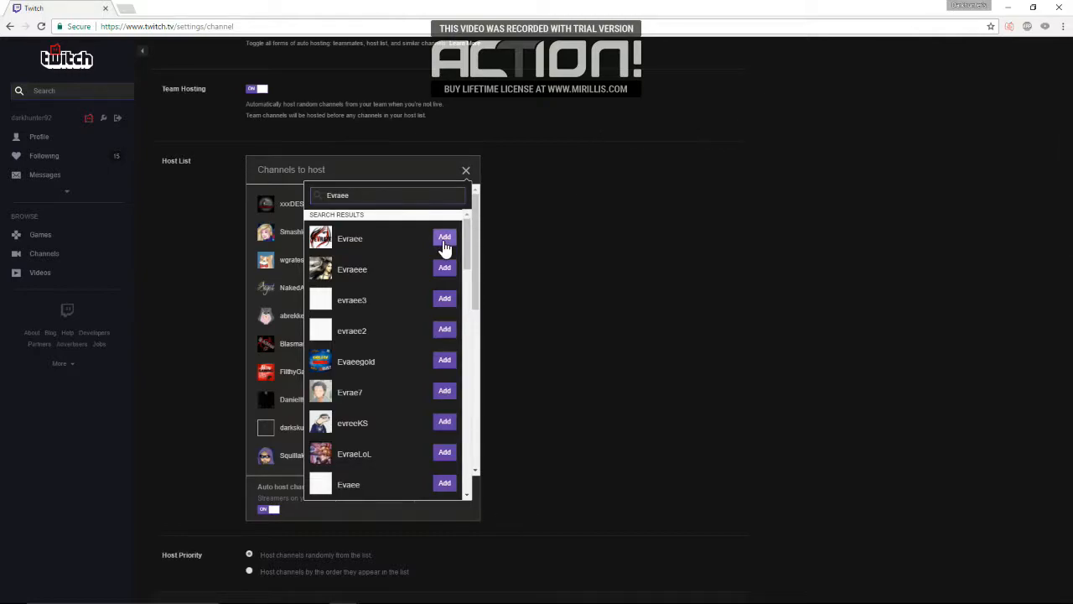
click(444, 237)
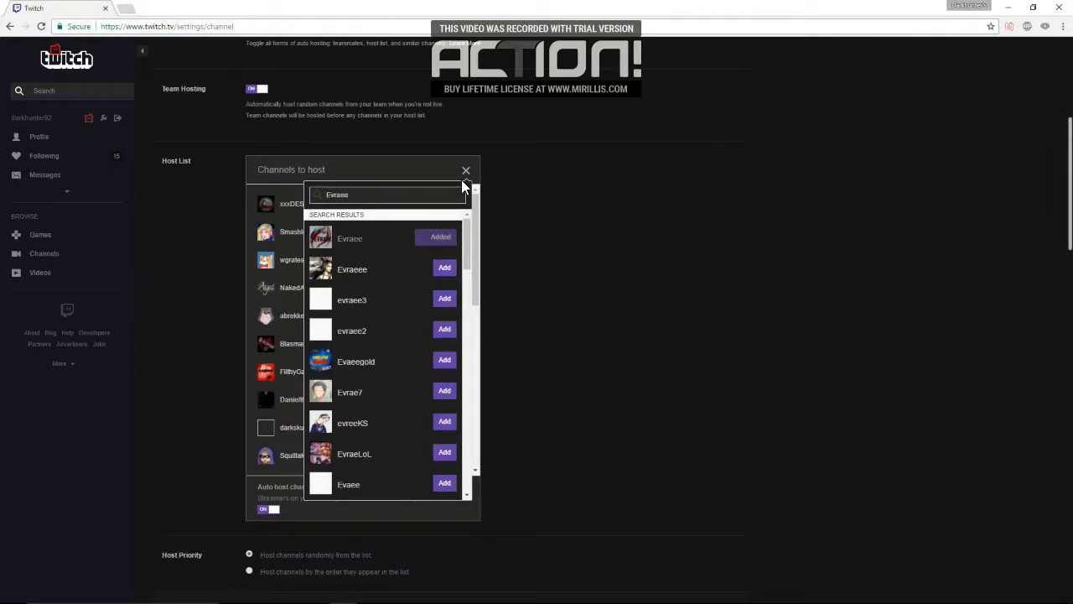
click(465, 170)
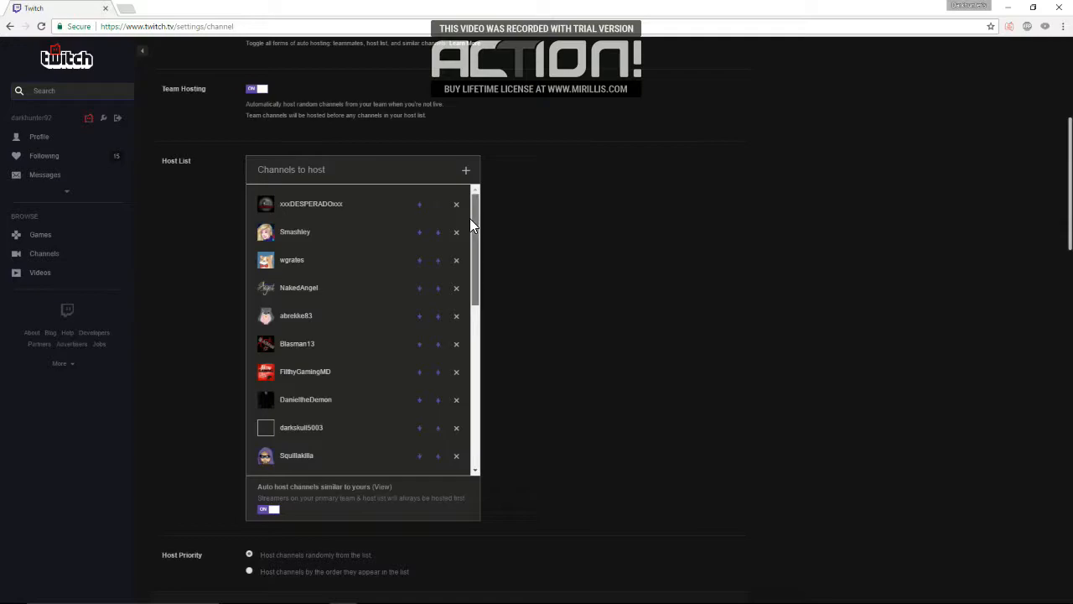
right_click(453, 428)
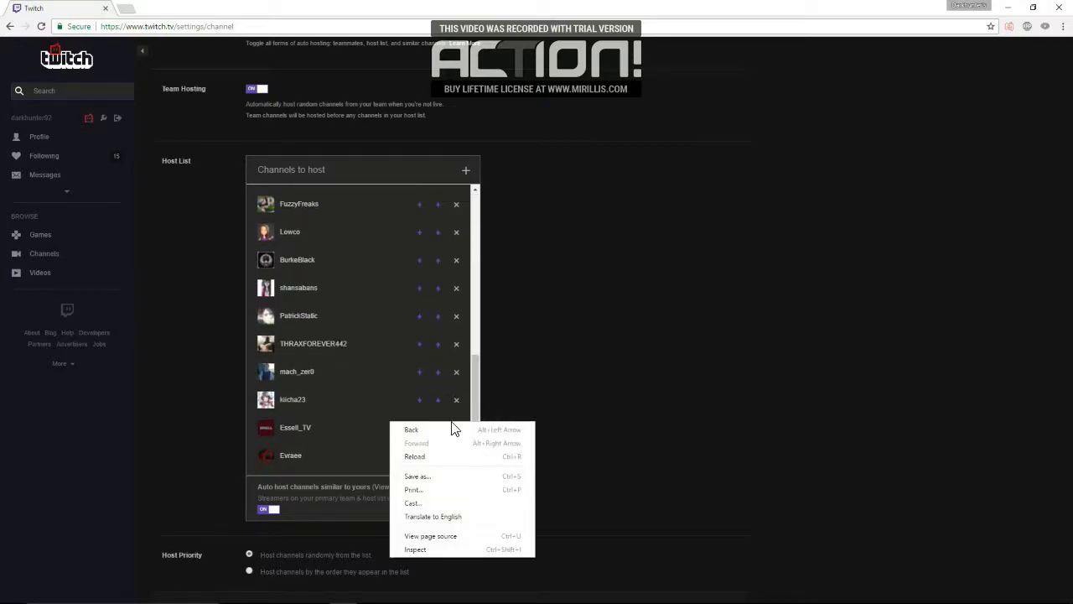
click(373, 469)
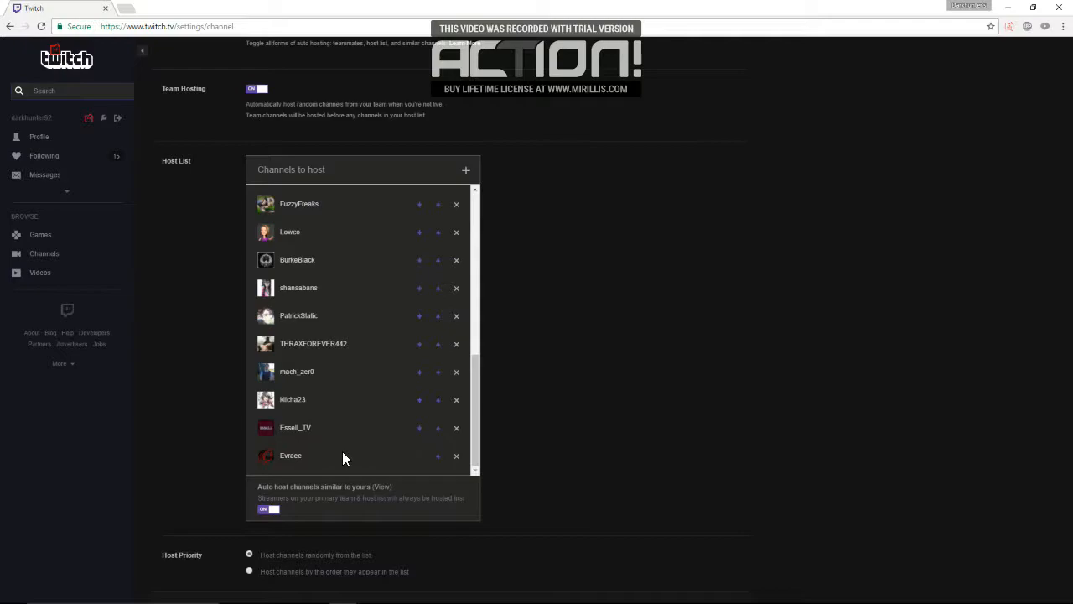
mouse_move(339, 393)
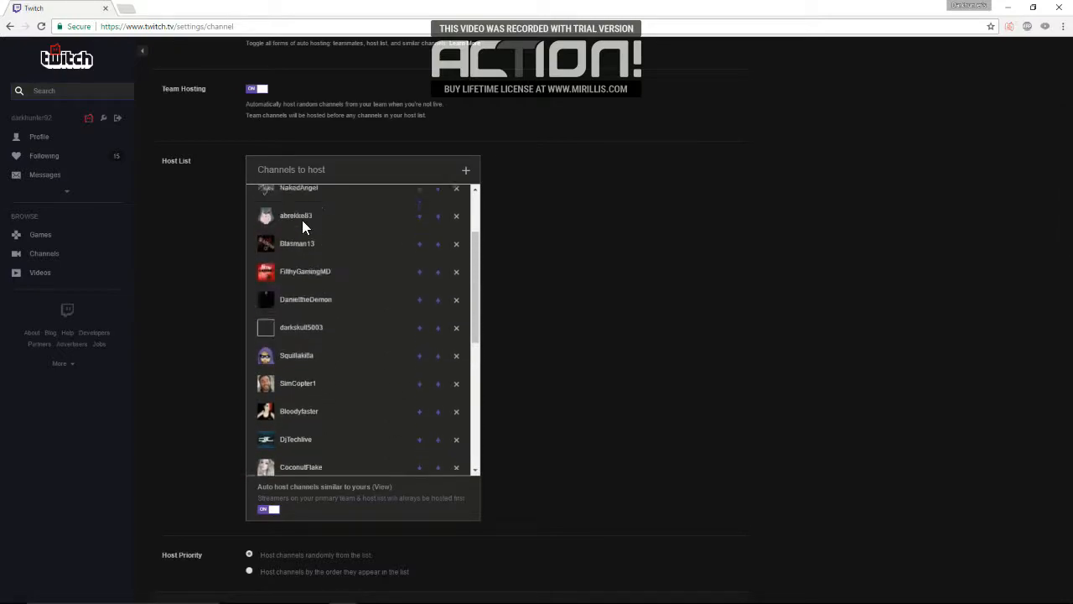
scroll(up, 3)
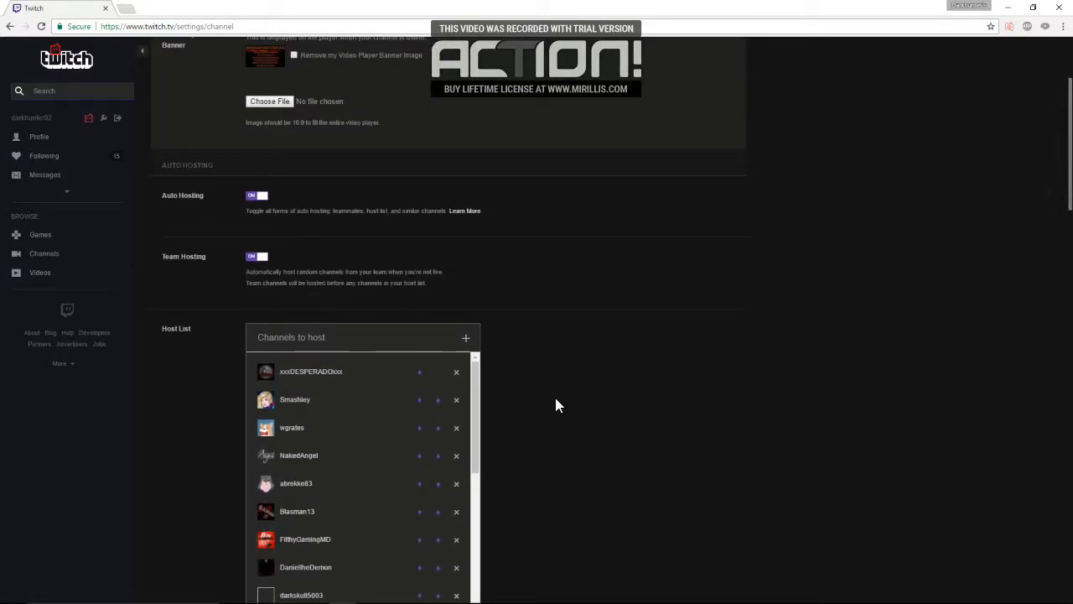
scroll(down, 3)
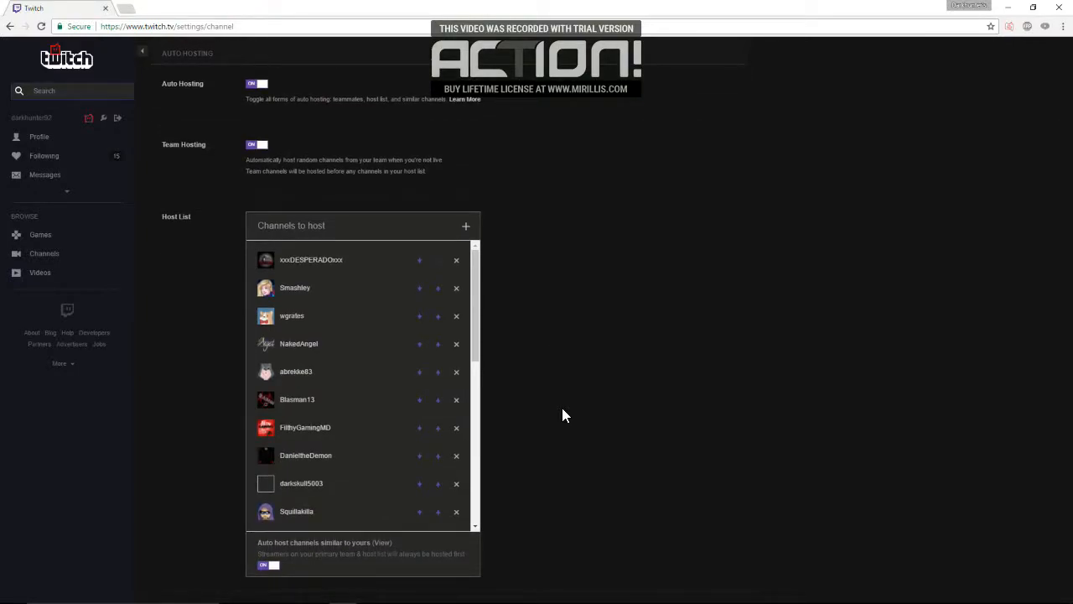
scroll(down, 3)
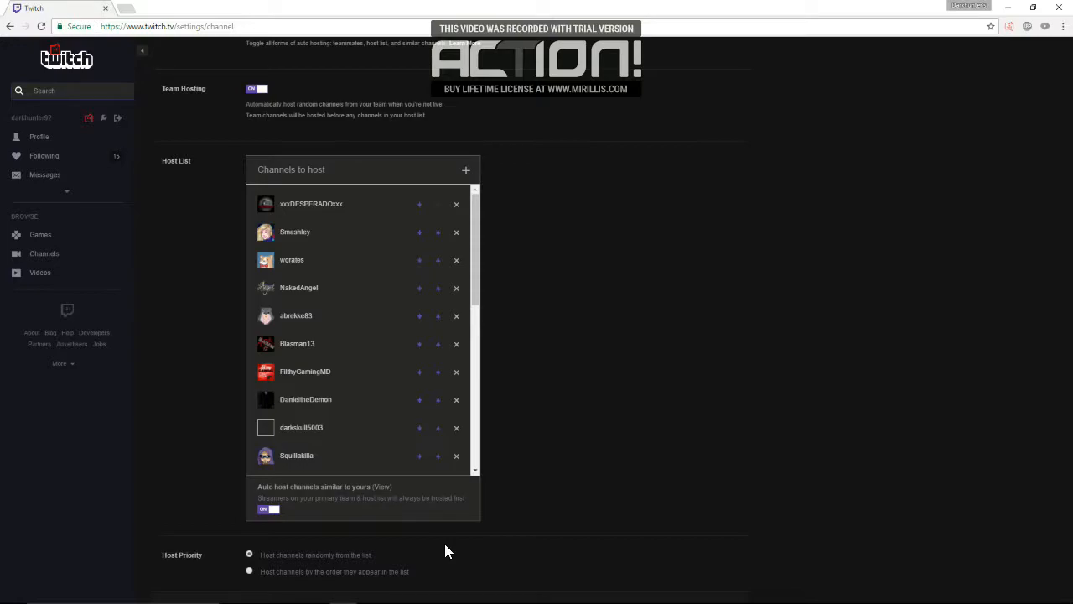
mouse_move(599, 421)
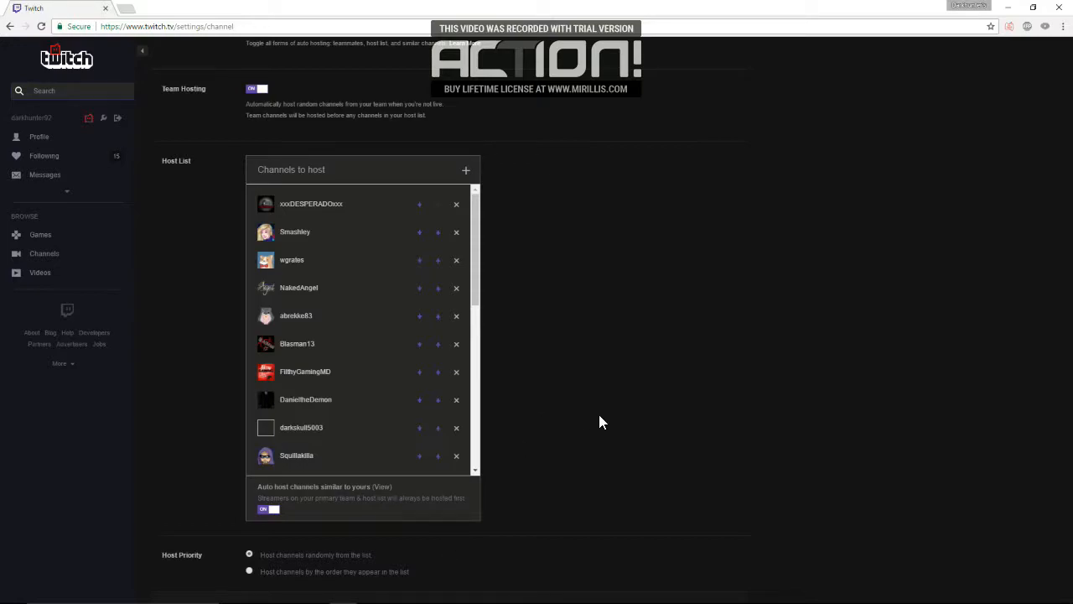